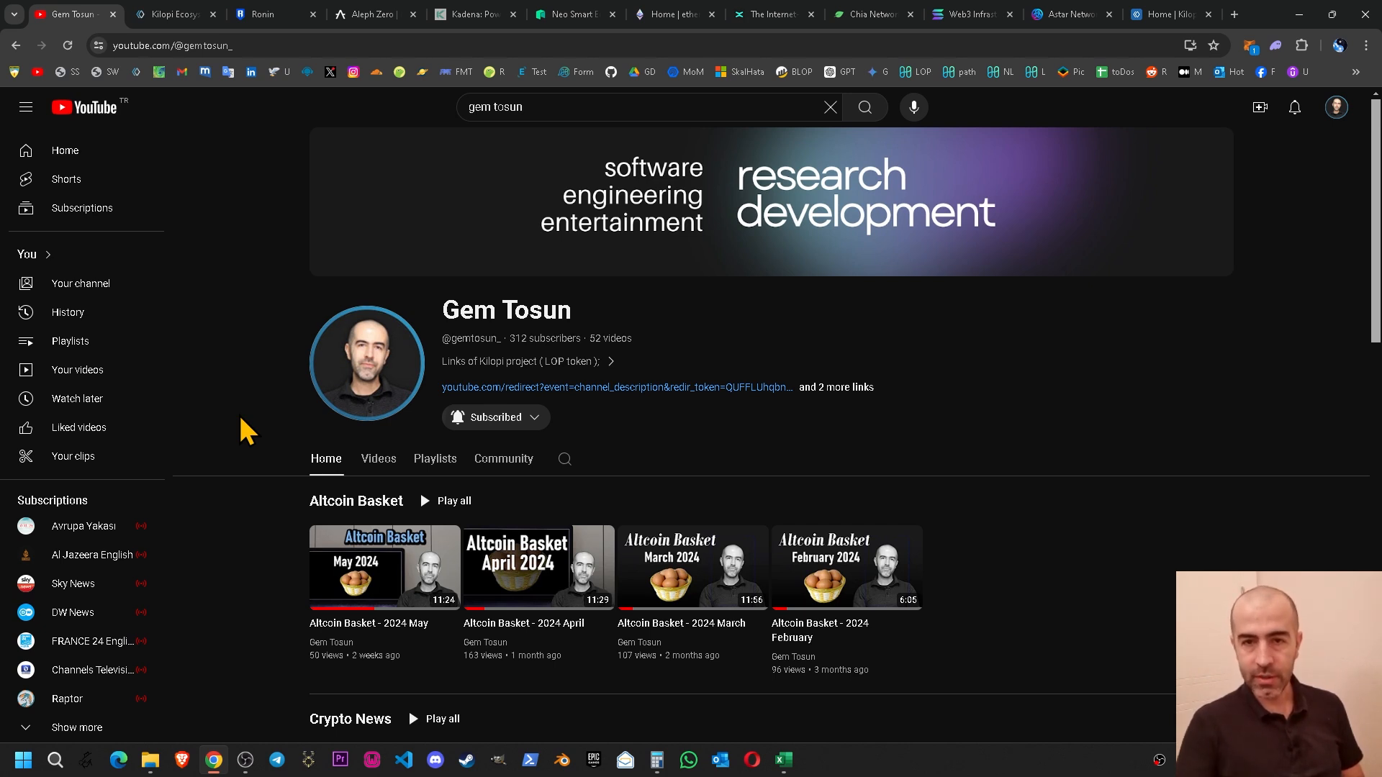
mouse_move(607, 569)
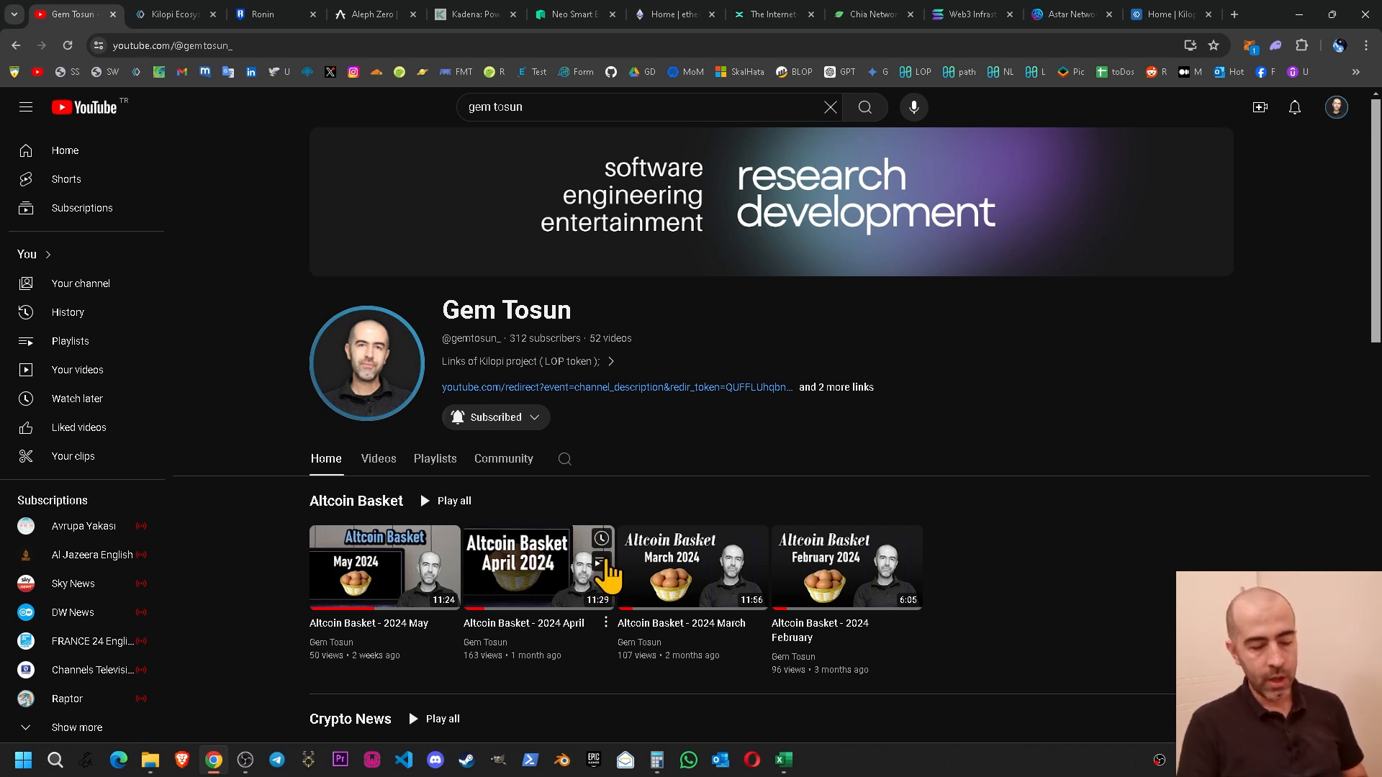
Step: Review the Harmony Burn topic via the Harmony explorer Kilopi (LOP) token page, then return to the sheet
click(782, 759)
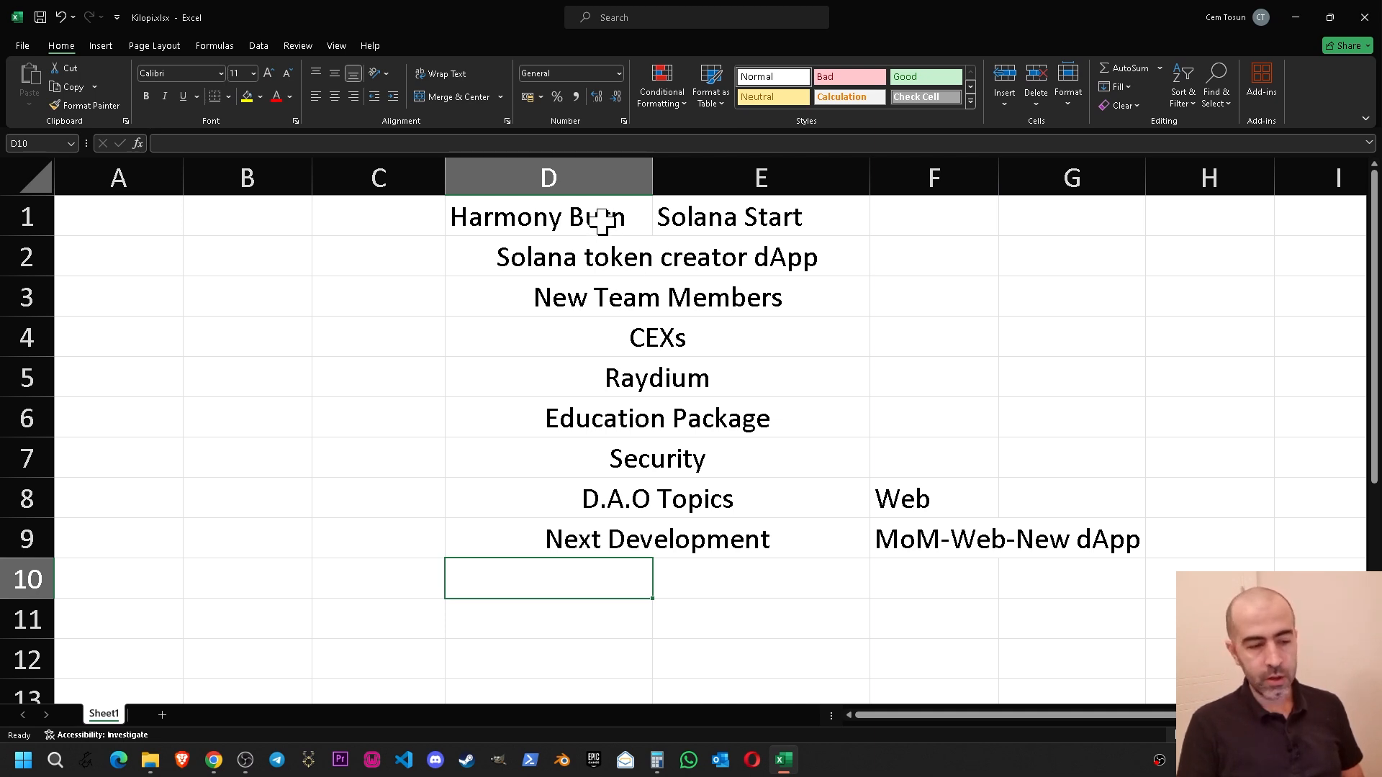
click(537, 217)
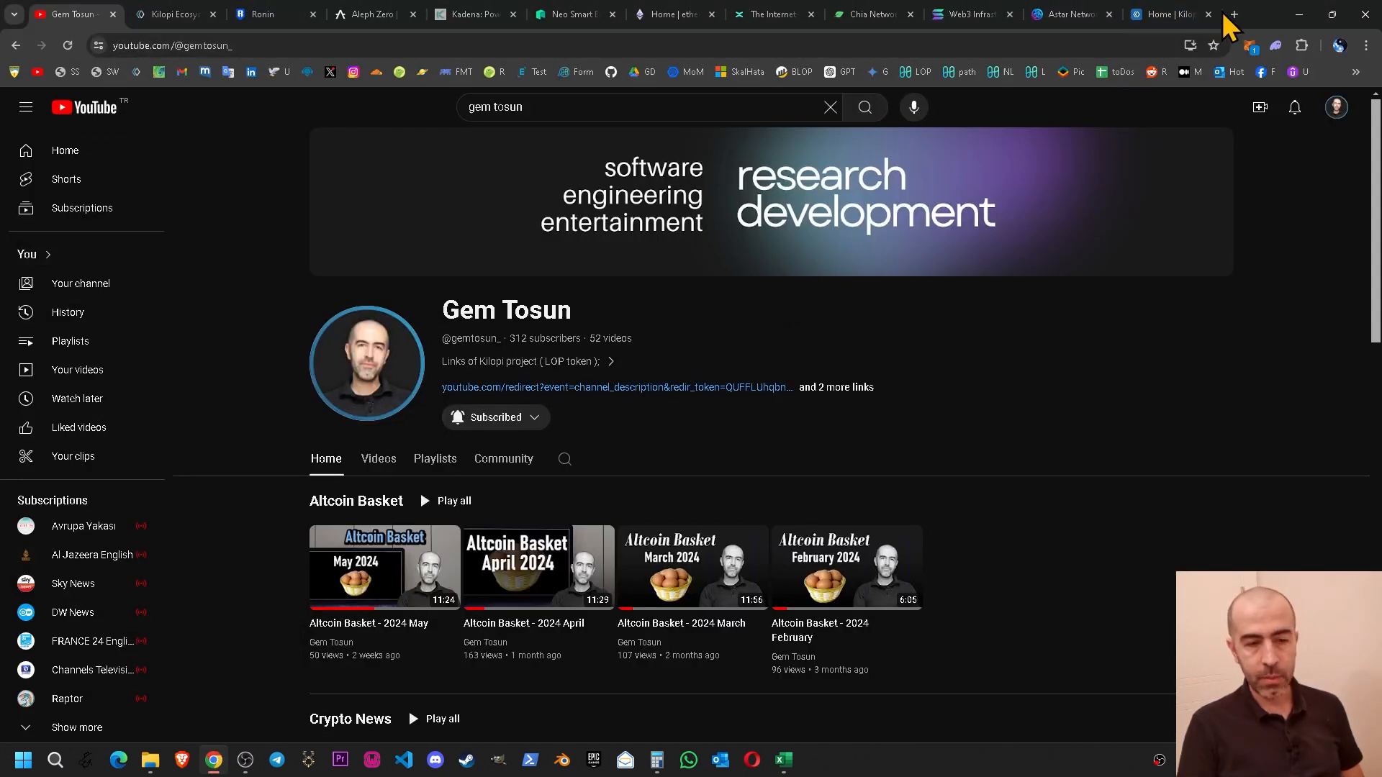
click(1232, 14)
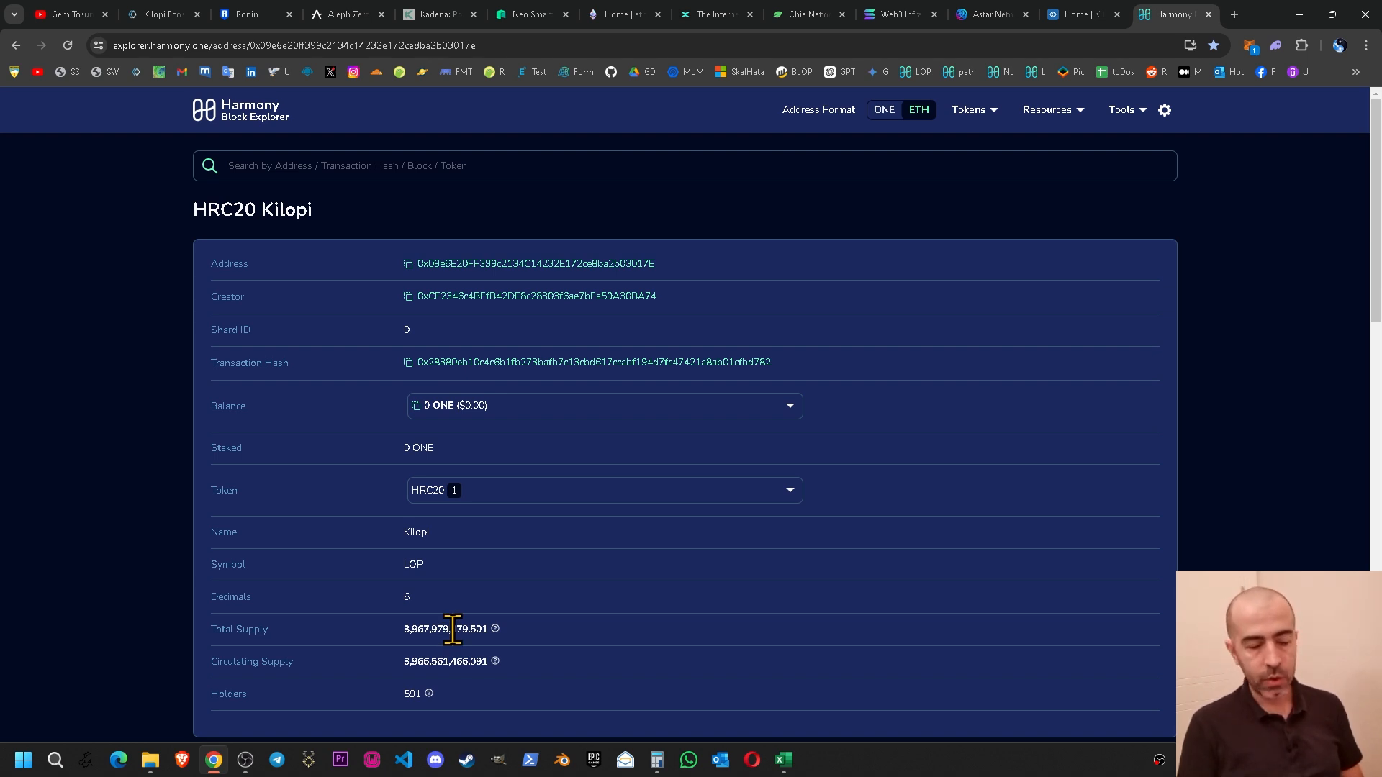
mouse_move(453, 569)
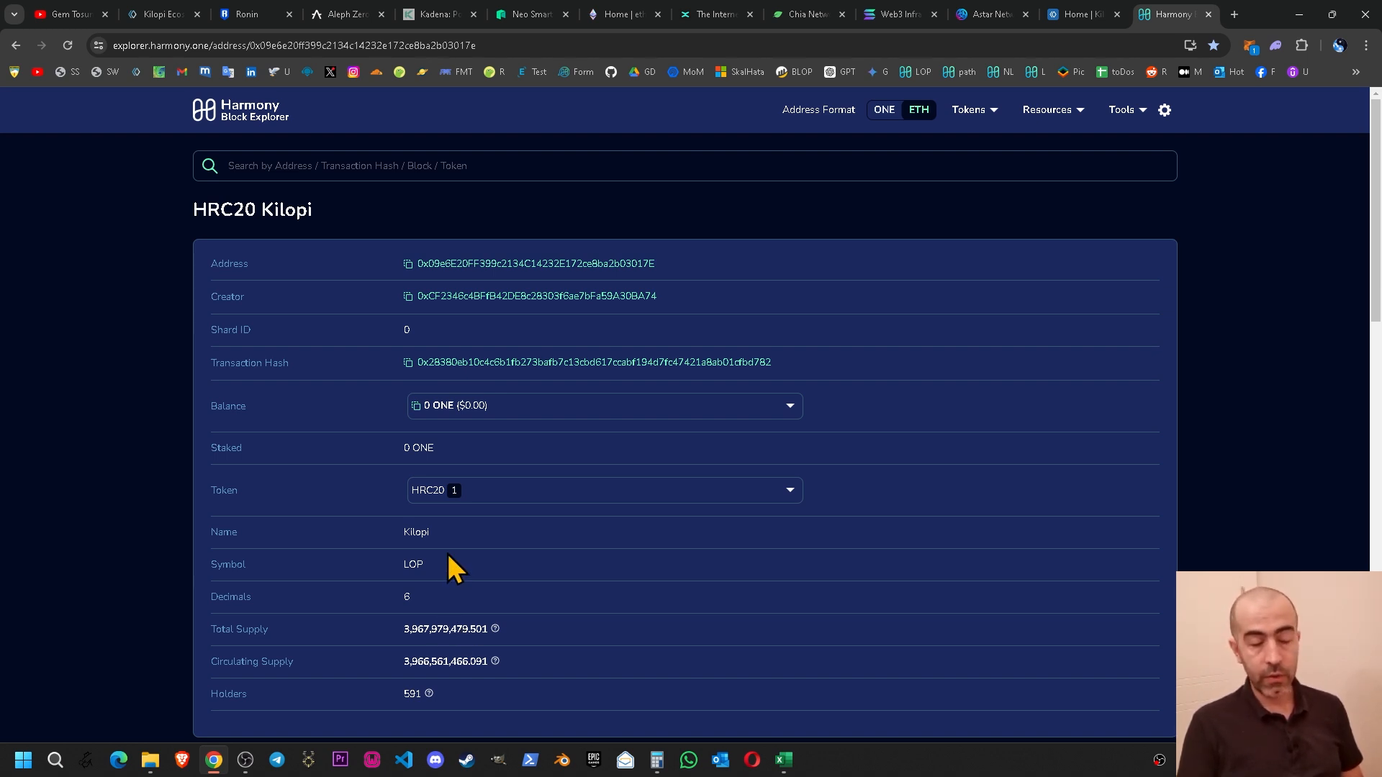
mouse_move(441, 629)
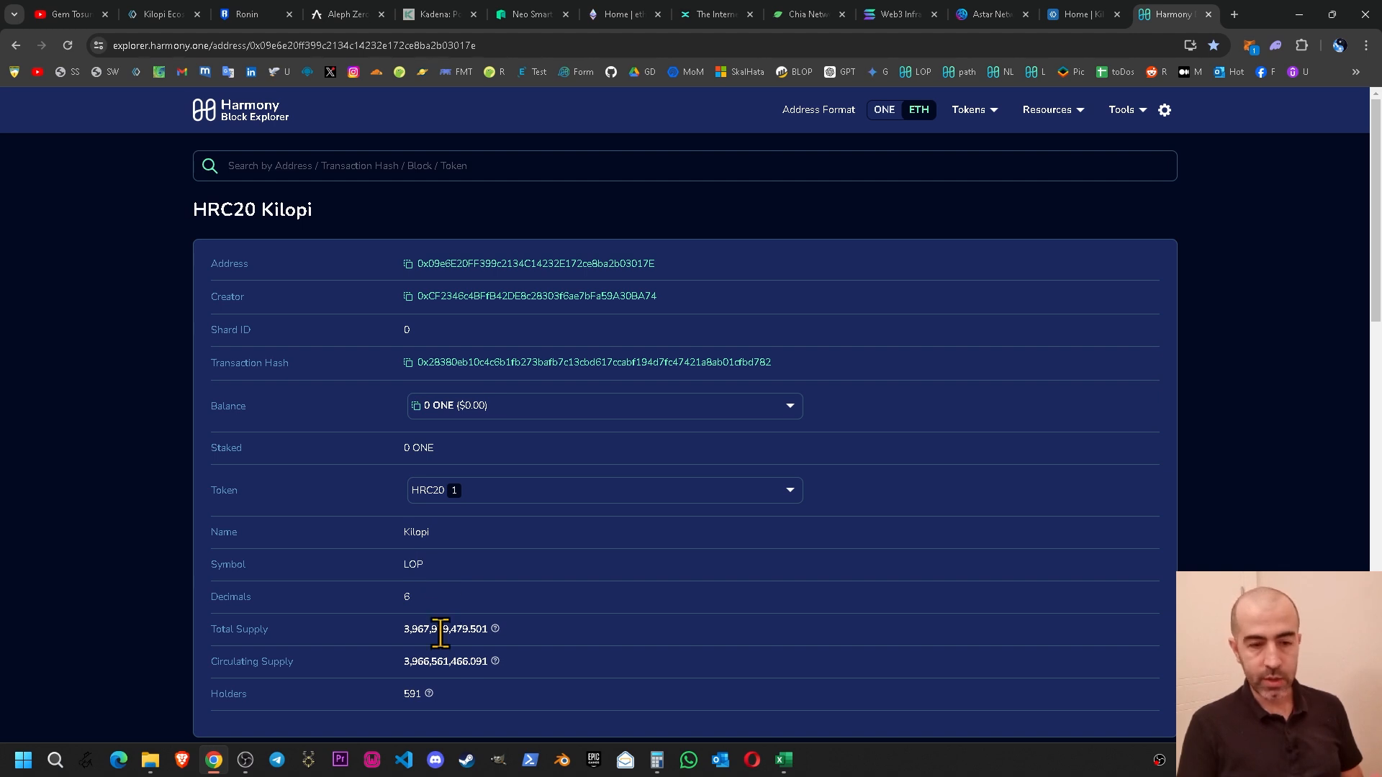
mouse_move(760, 749)
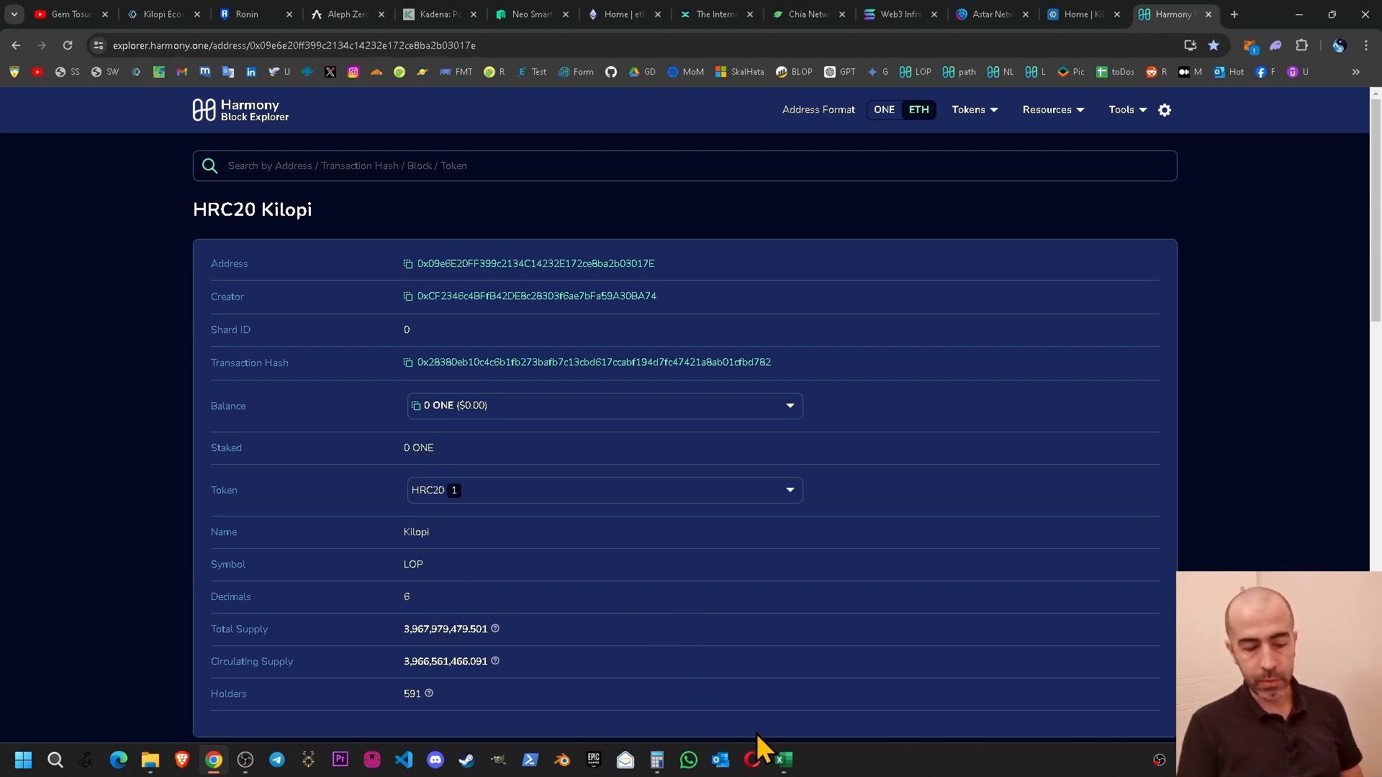
click(783, 758)
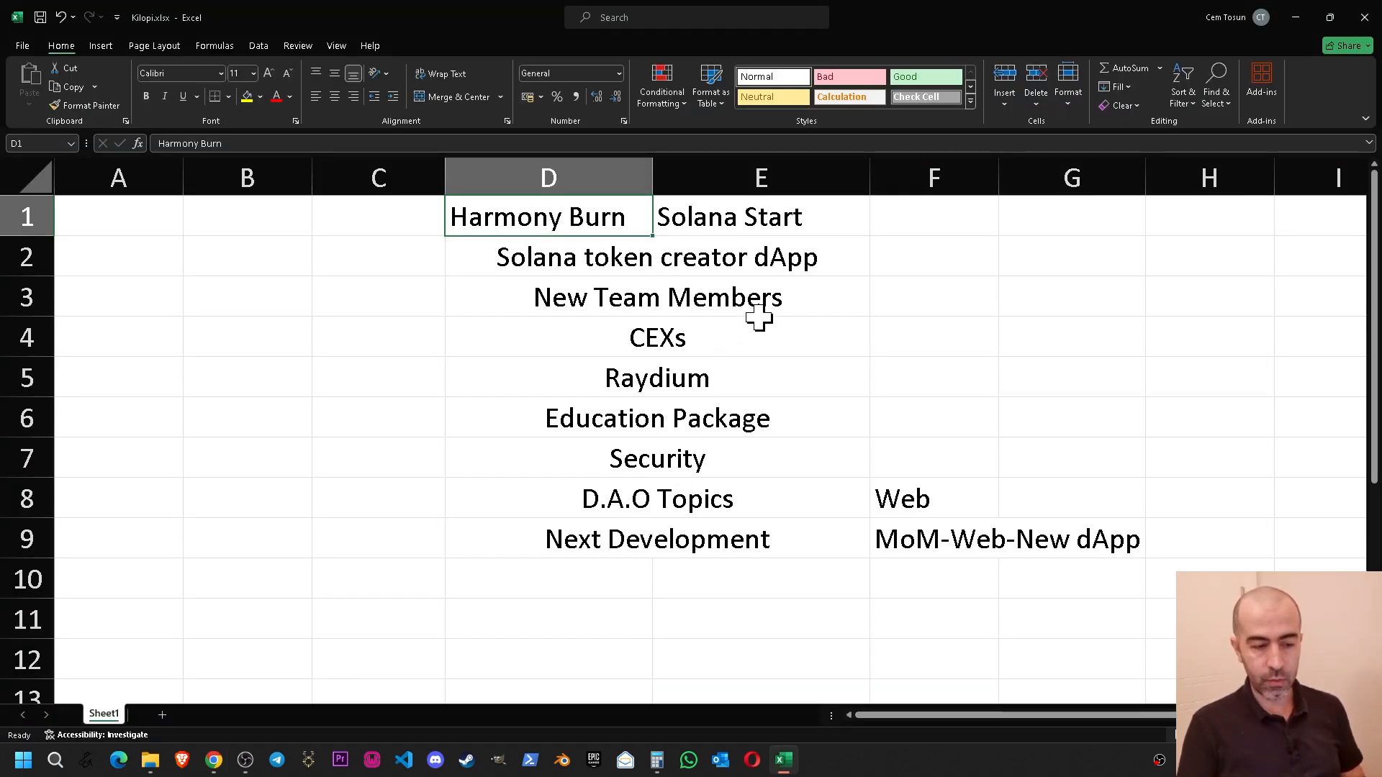
Step: Review the kilopi.net ecosystem map's treasury nodes and bring up the Exchanges page
click(760, 216)
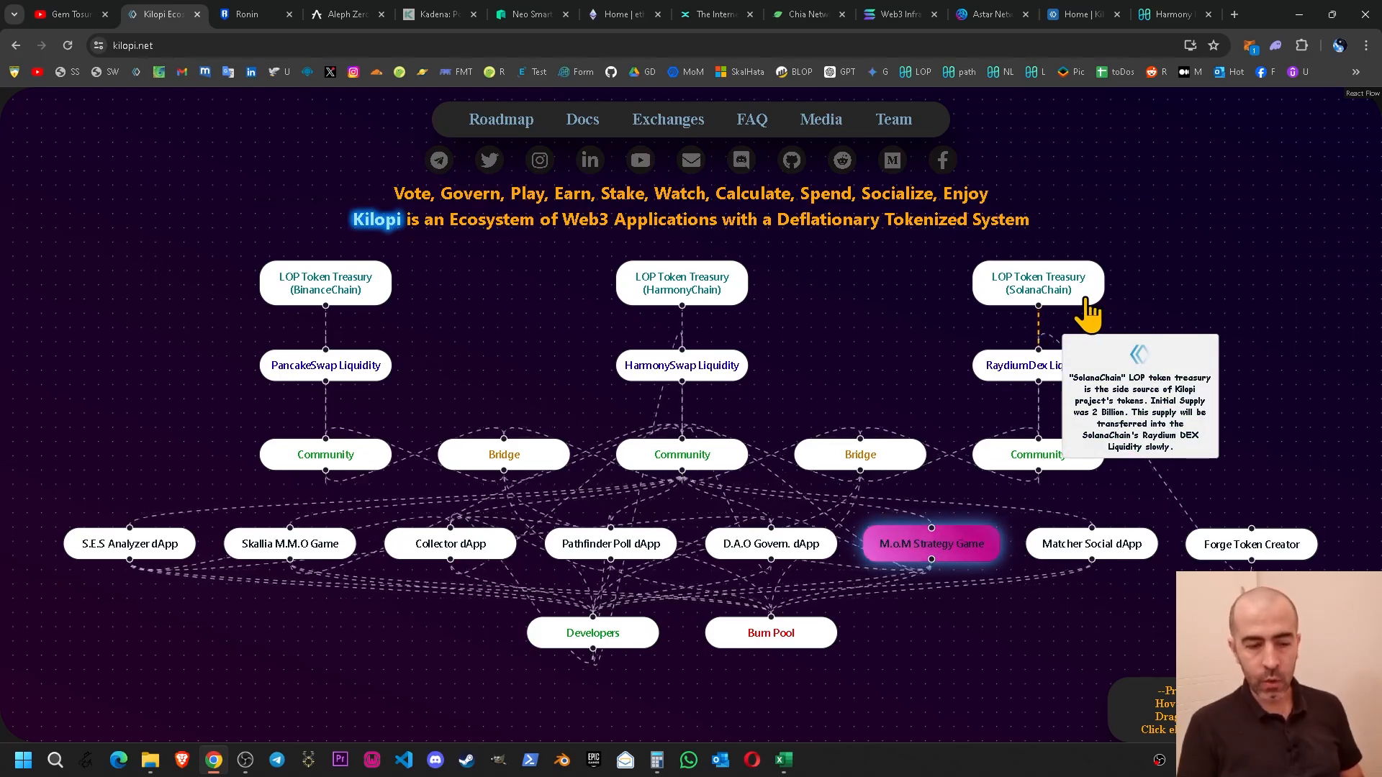
mouse_move(909, 291)
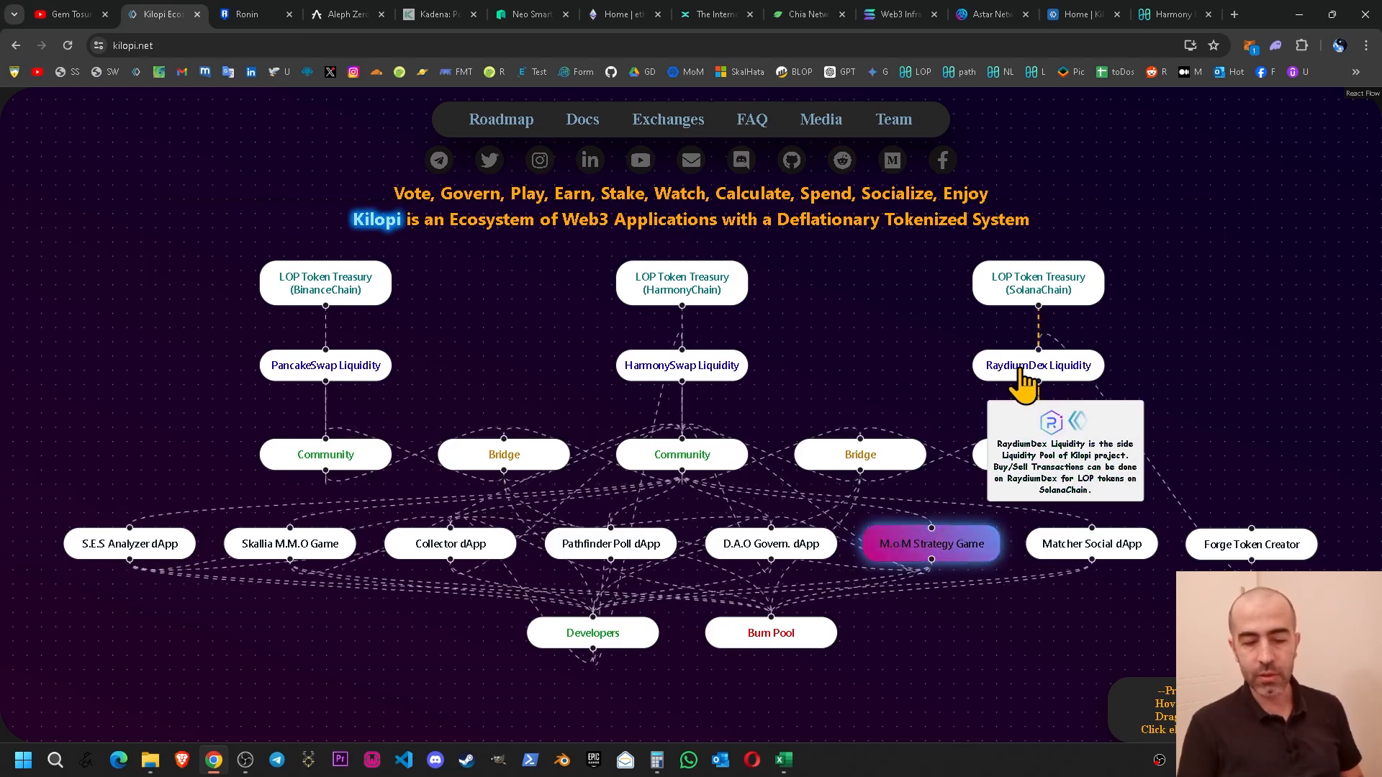
mouse_move(938, 313)
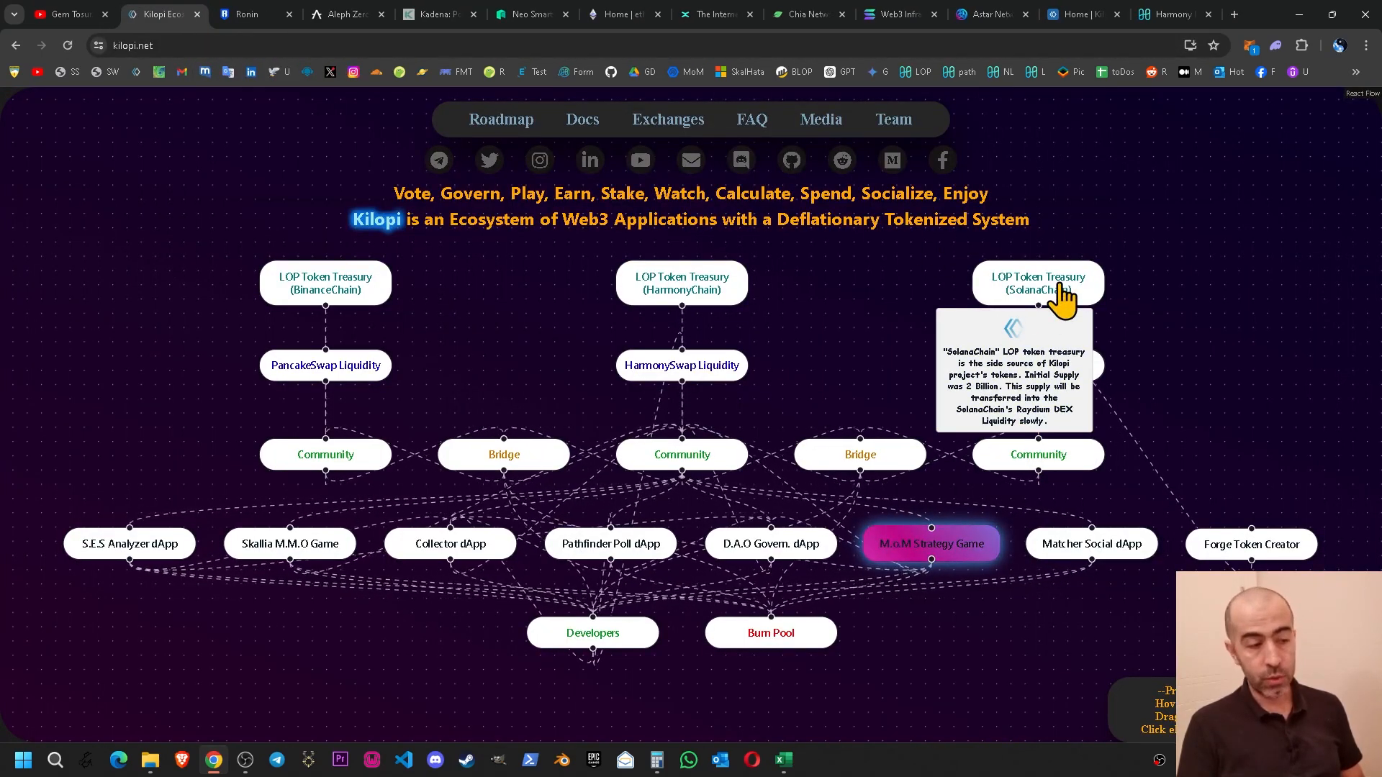
click(1038, 282)
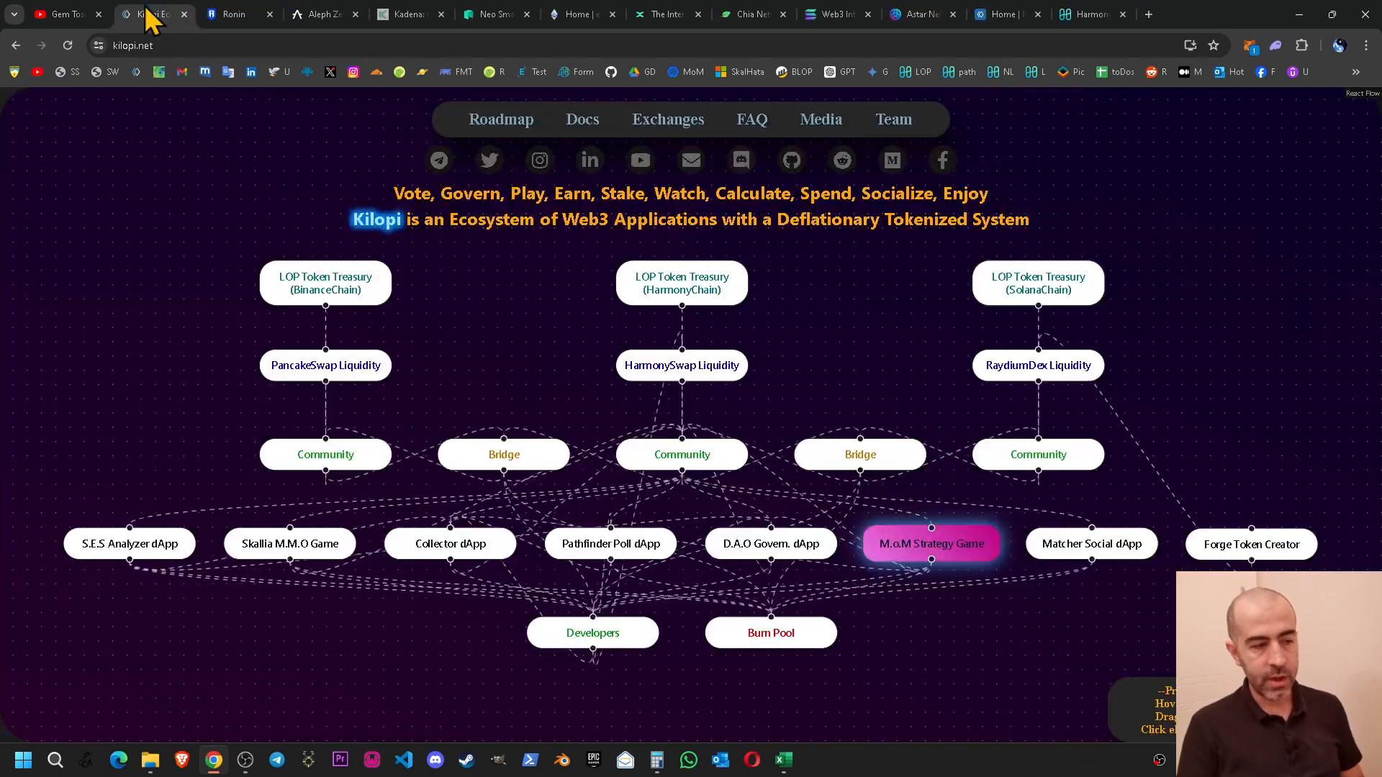
click(667, 119)
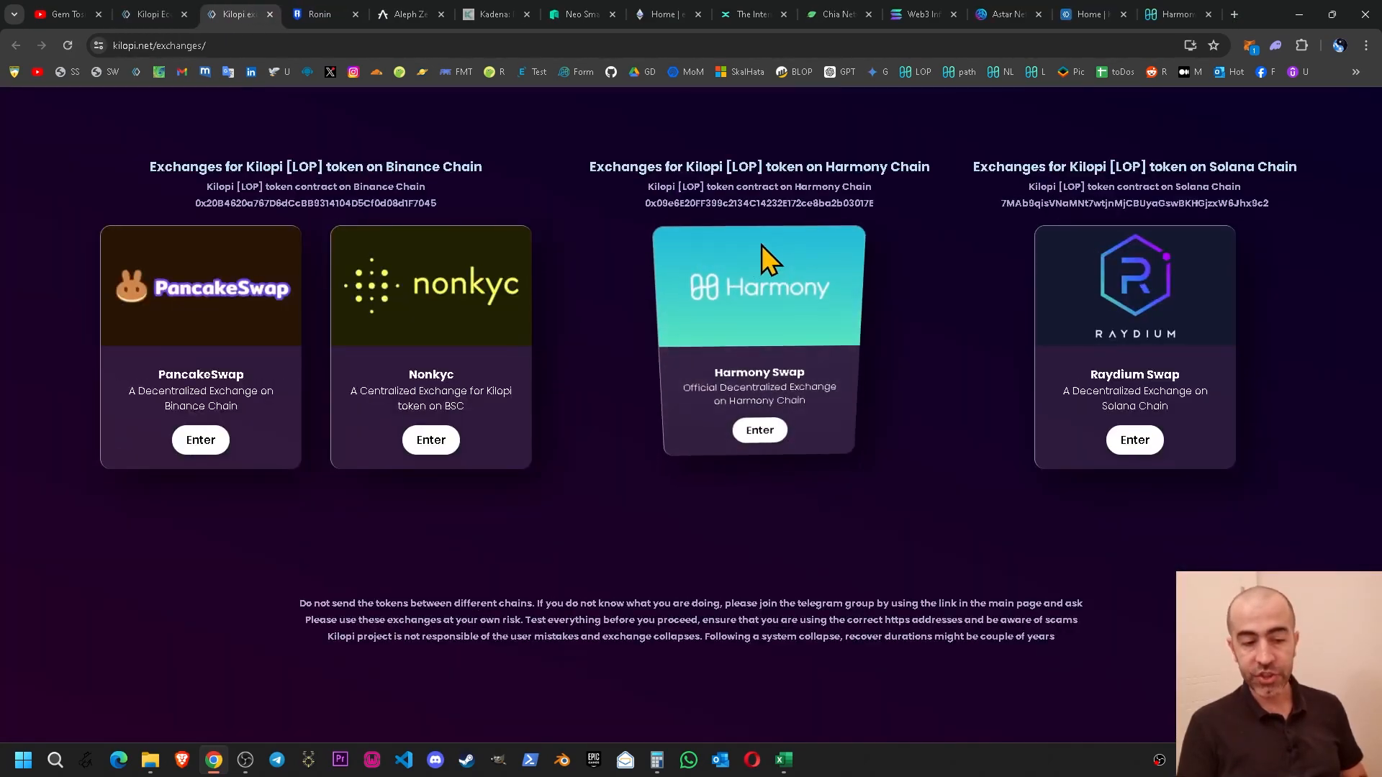
mouse_move(1058, 420)
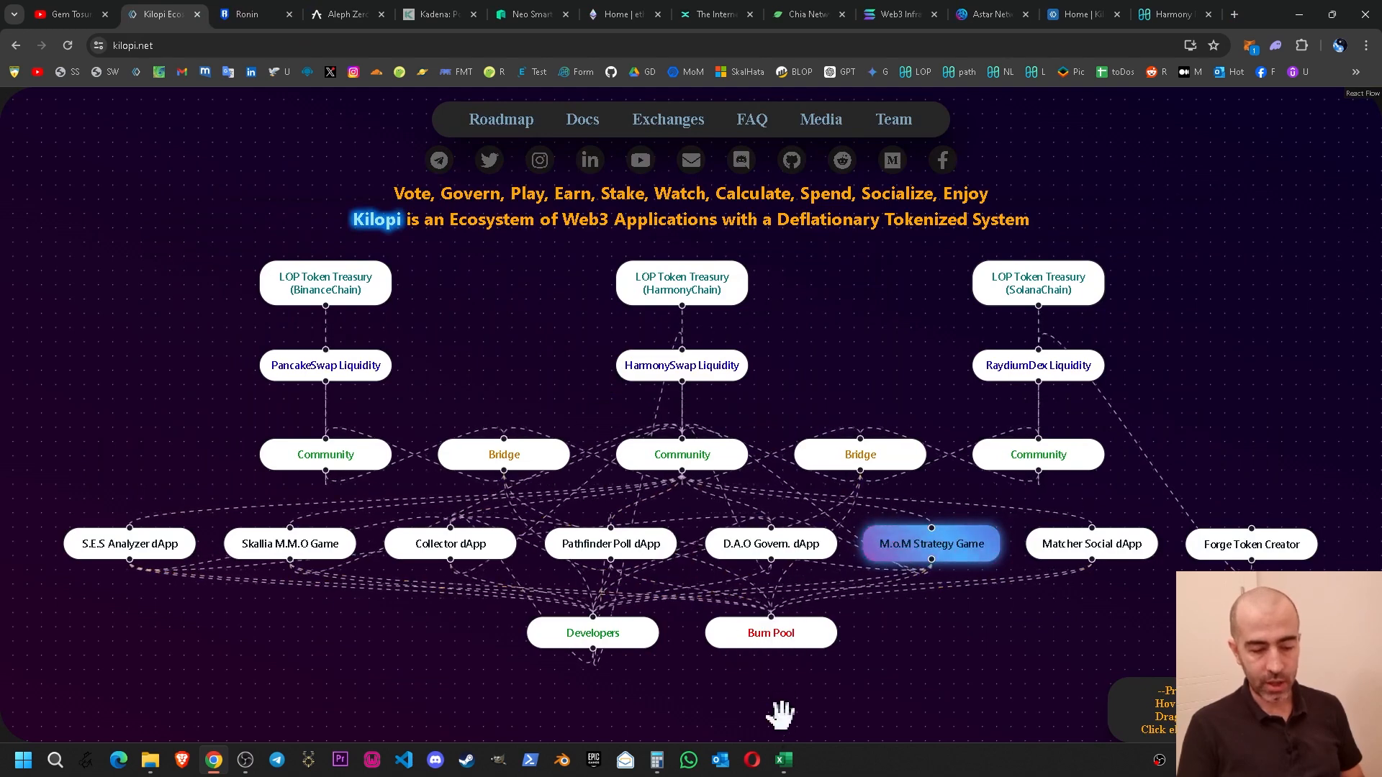
Step: Move the active topic from Solana token creator dApp to New Team Members, checking the ecosystem map between
click(782, 760)
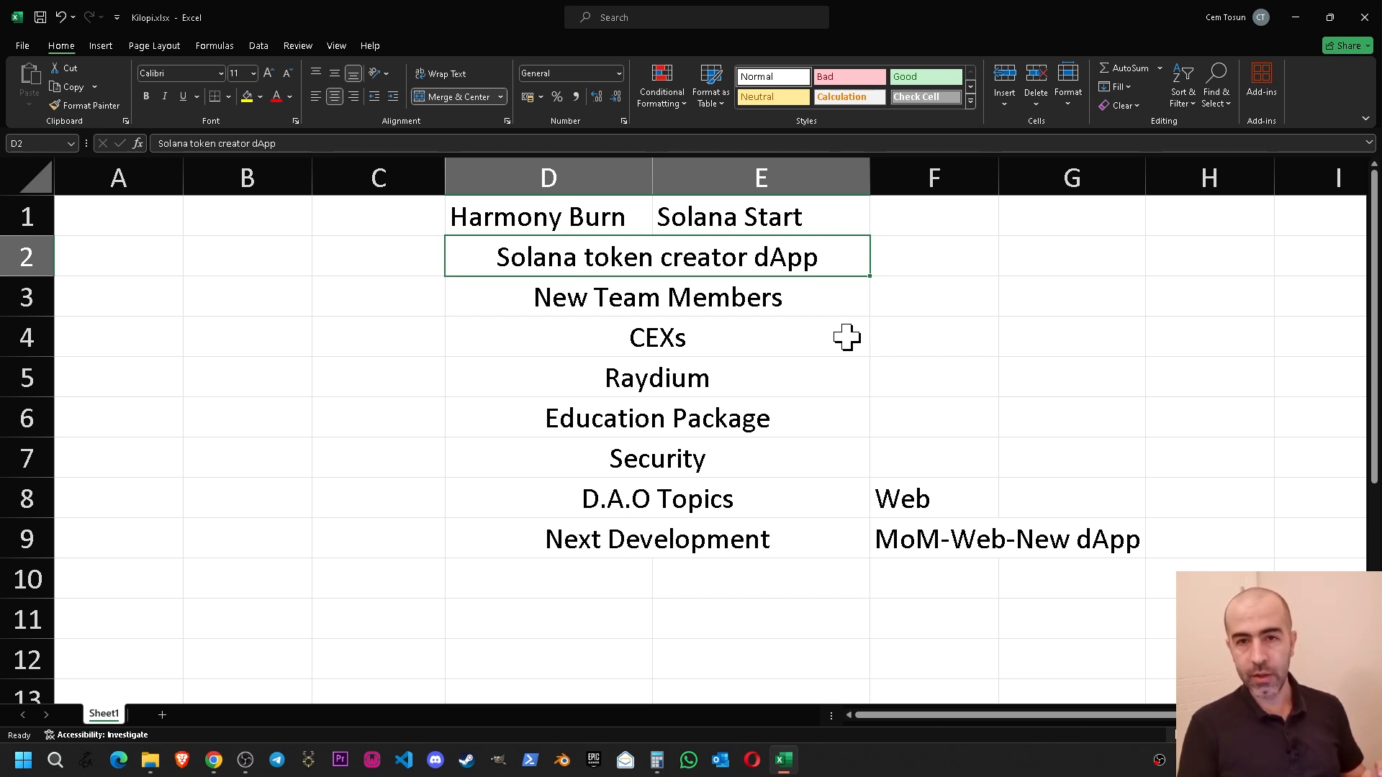
mouse_move(689, 315)
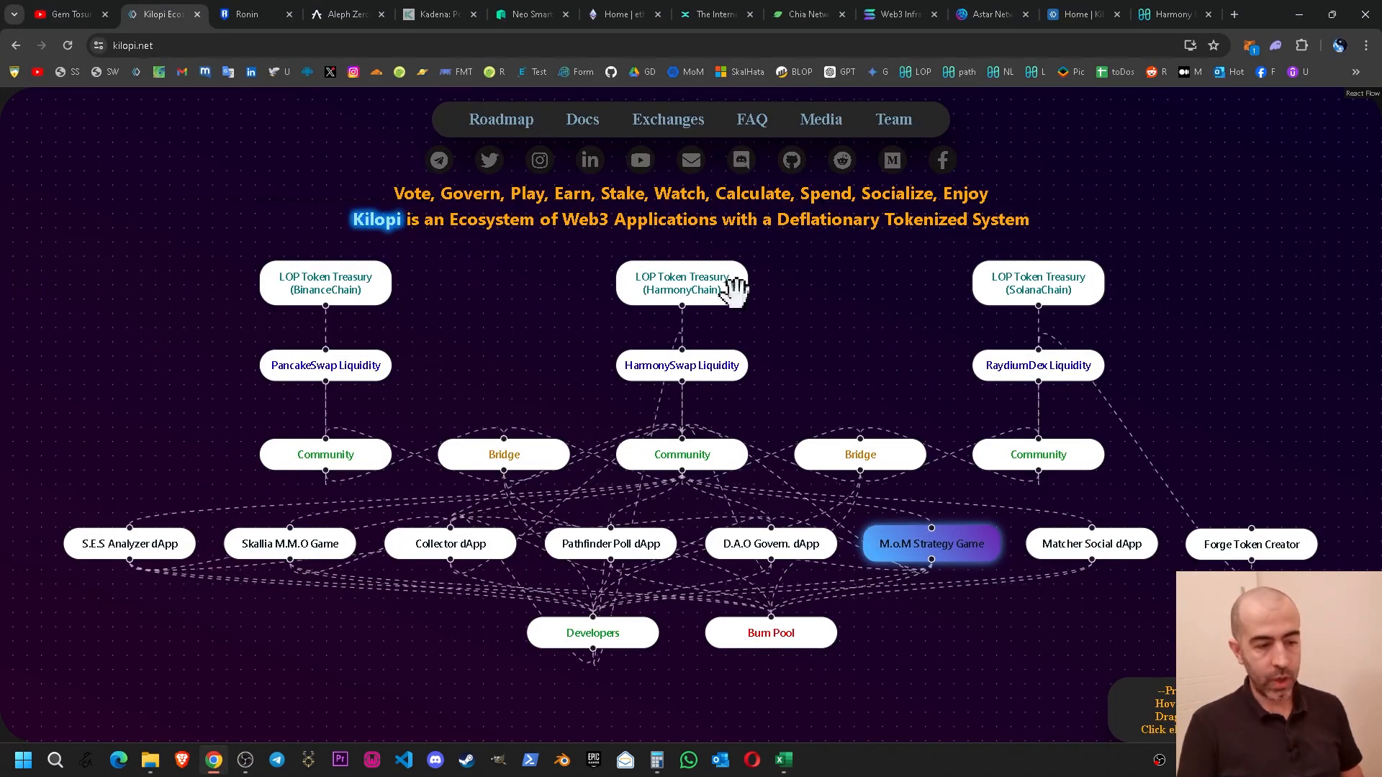
mouse_move(1251, 544)
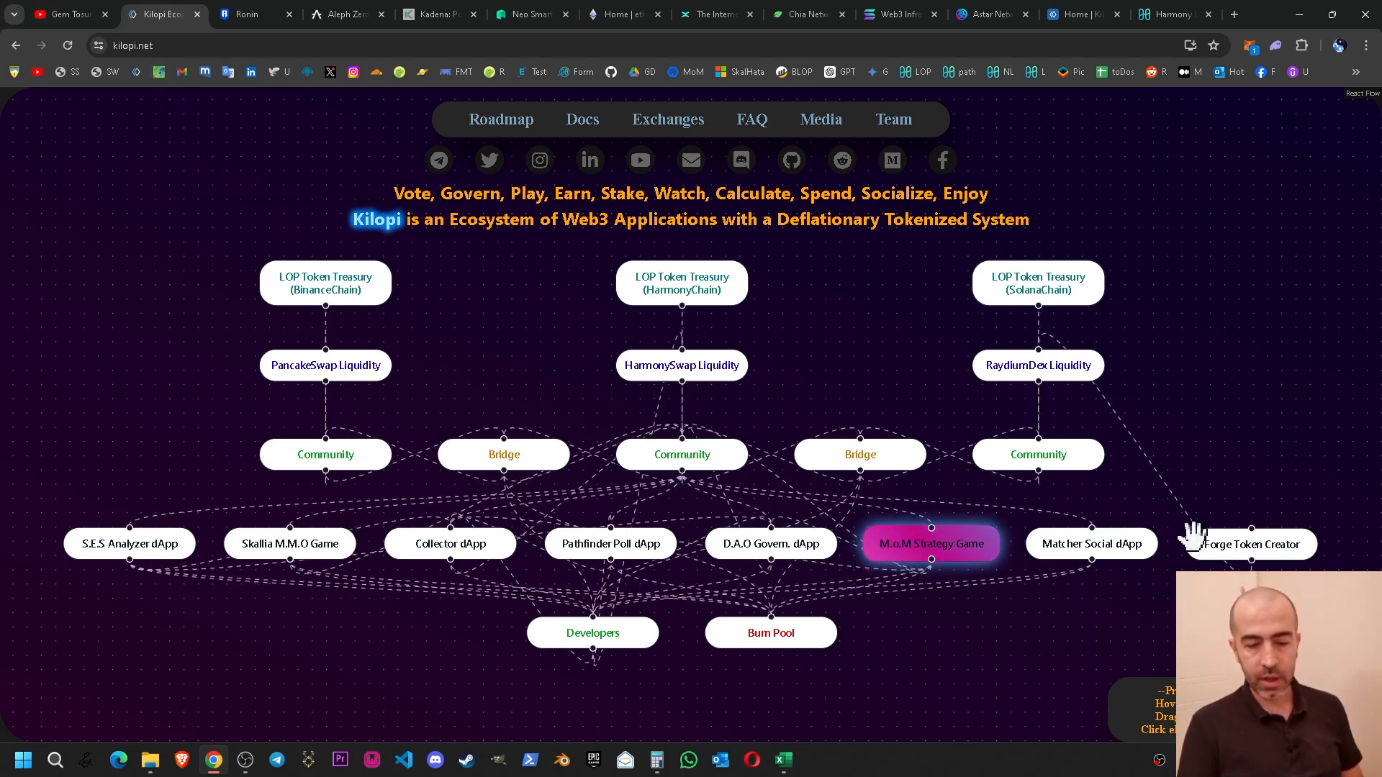
click(783, 760)
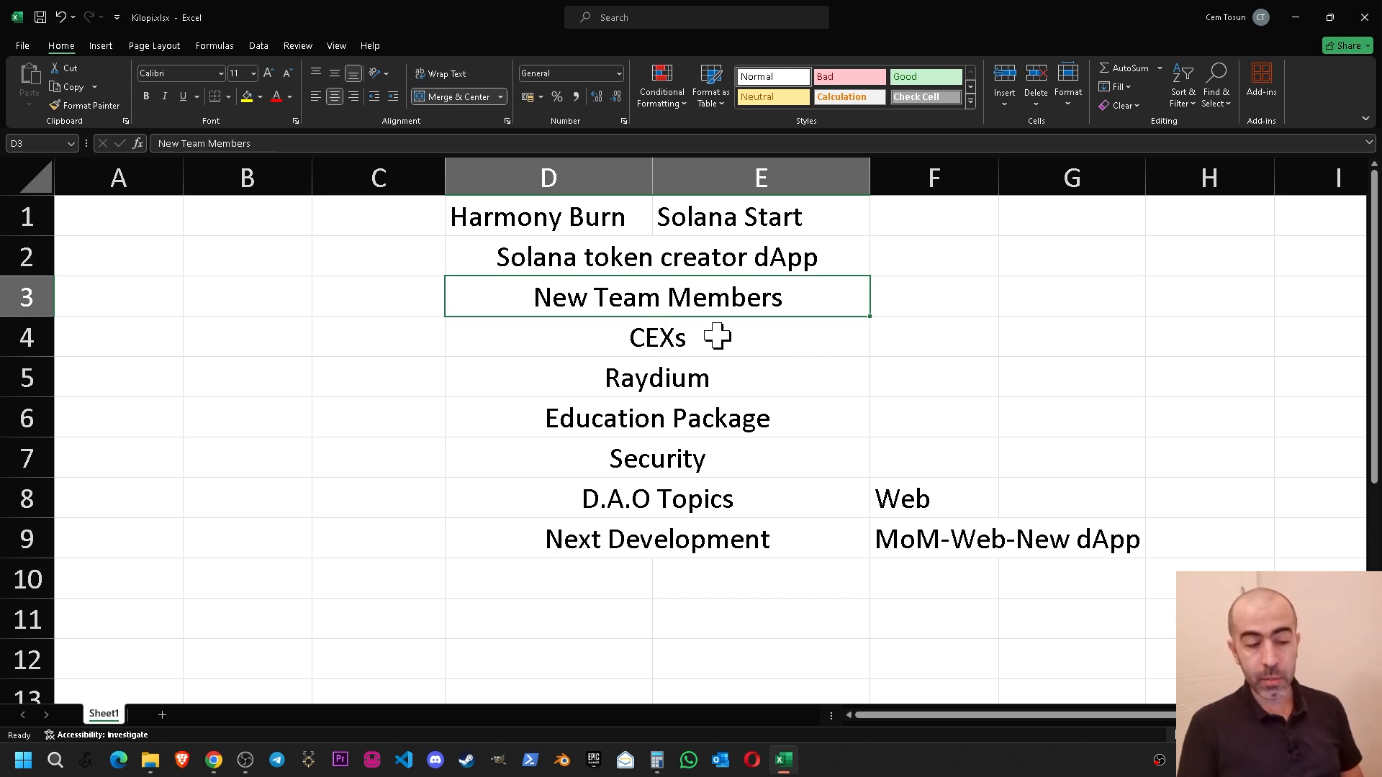
Step: Step between the New Team Members and CEXs topics before returning to the kilopi.net map
click(656, 337)
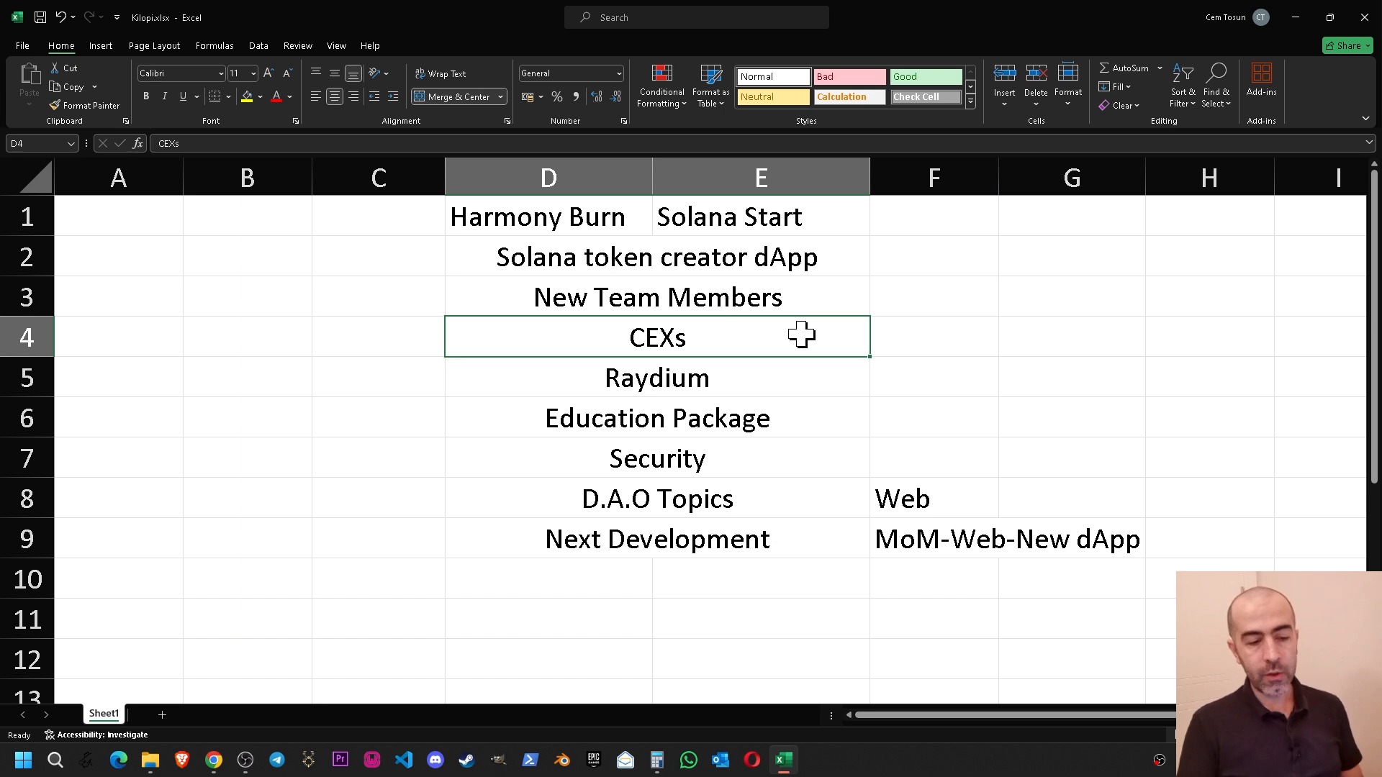
mouse_move(876, 319)
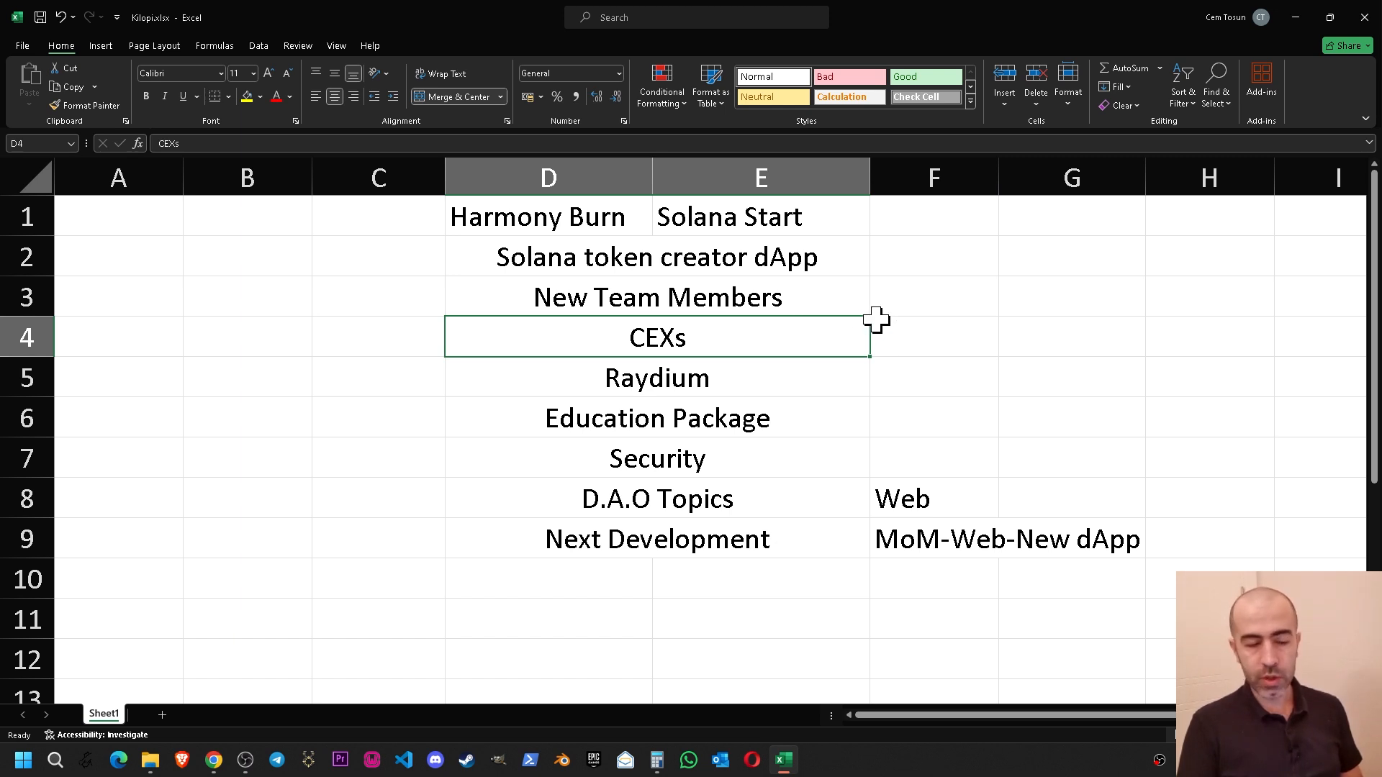
click(656, 296)
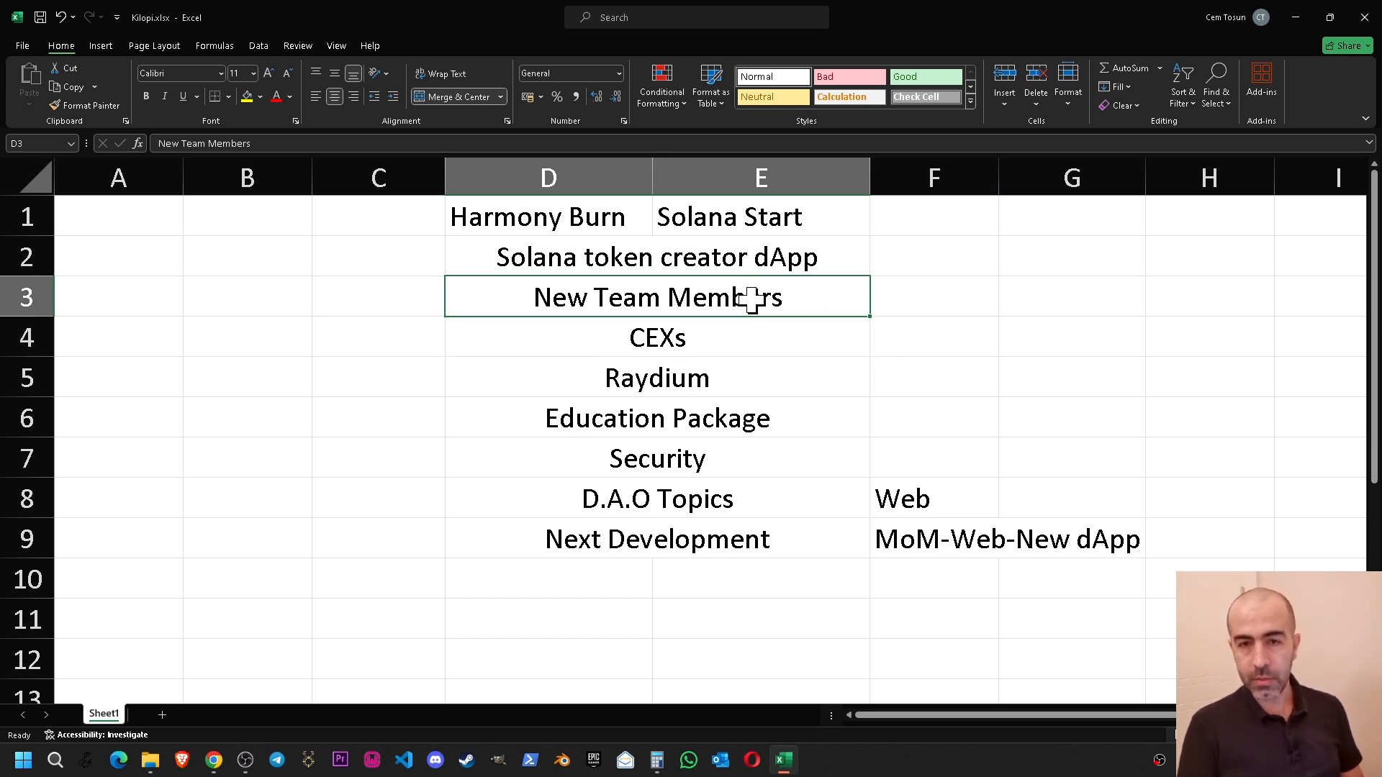
click(657, 336)
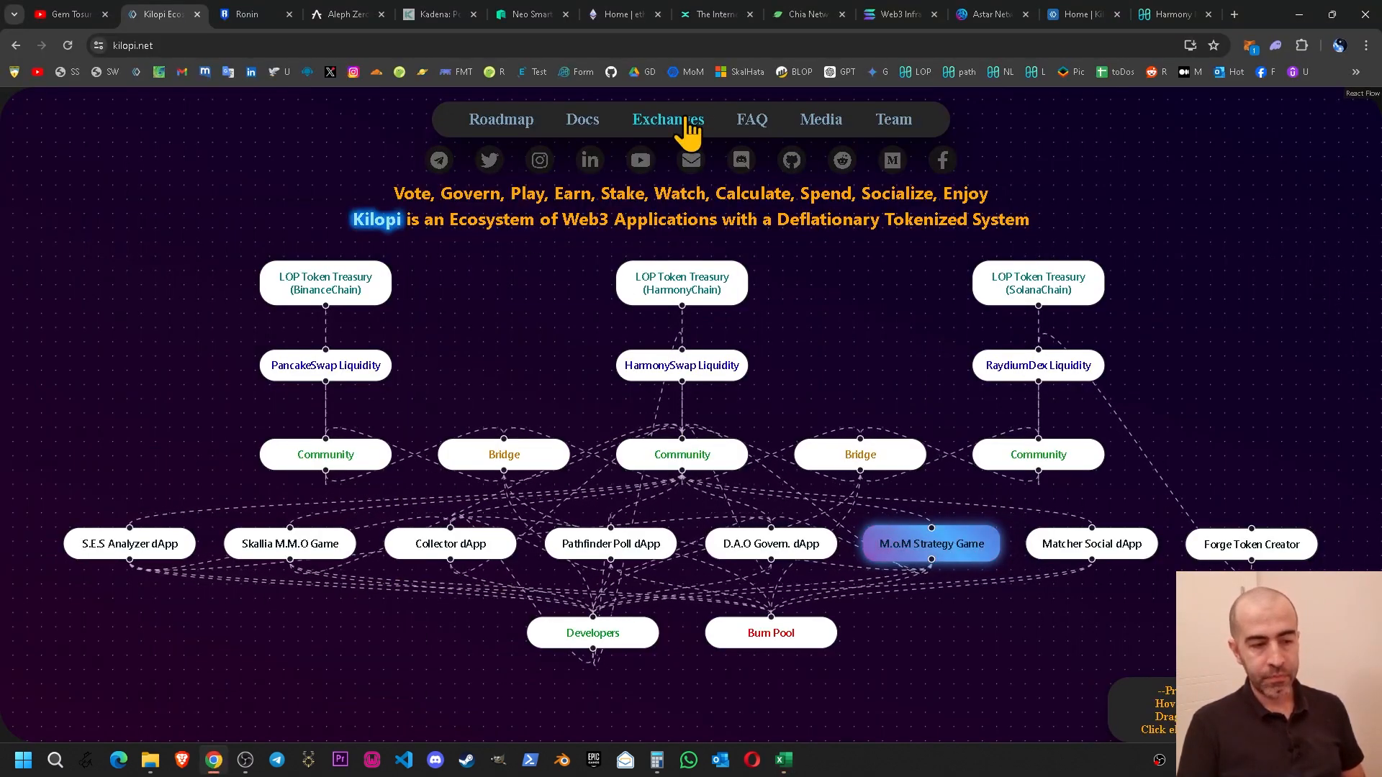
Step: Show the kilopi.net Exchanges page listing PancakeSwap, Nonkyc, Harmony Swap and Raydium Swap for LOP
click(666, 120)
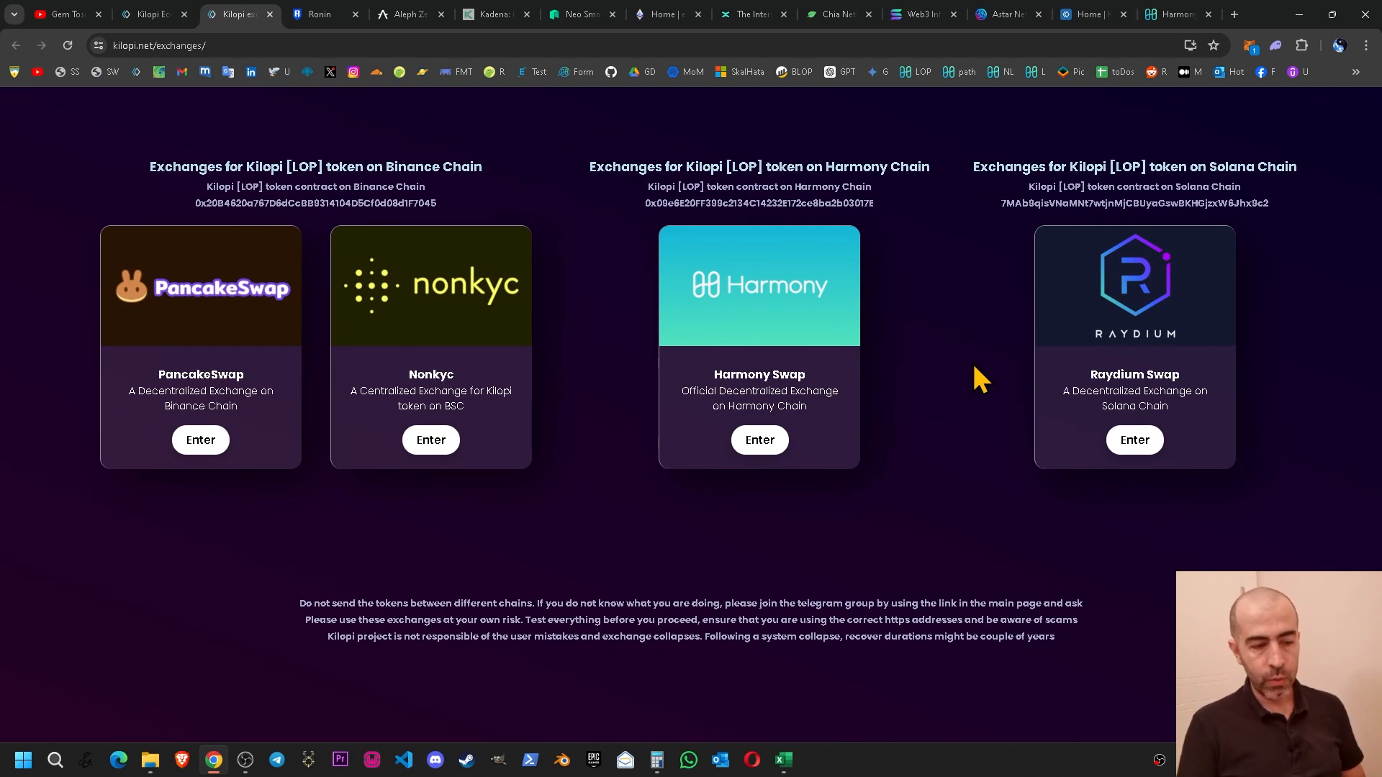
mouse_move(1136, 449)
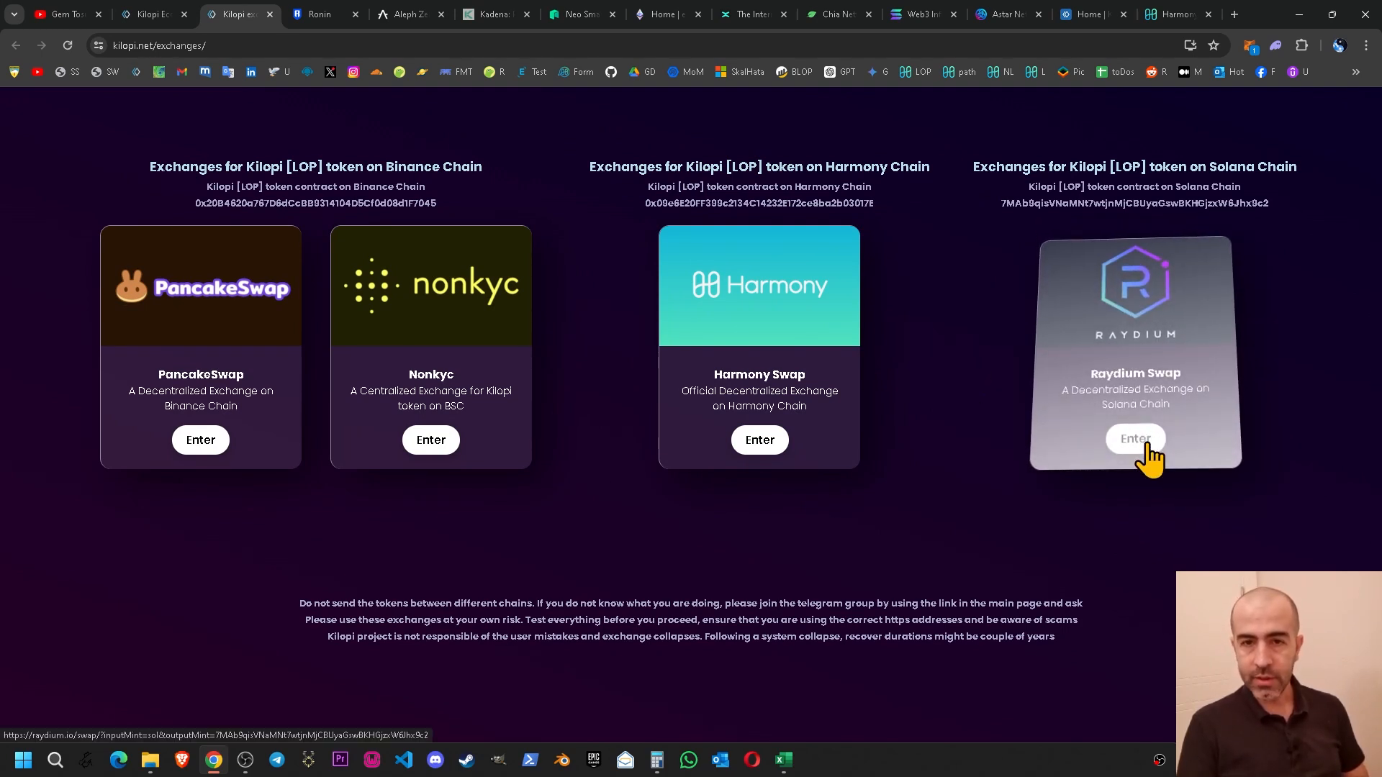
mouse_move(278, 26)
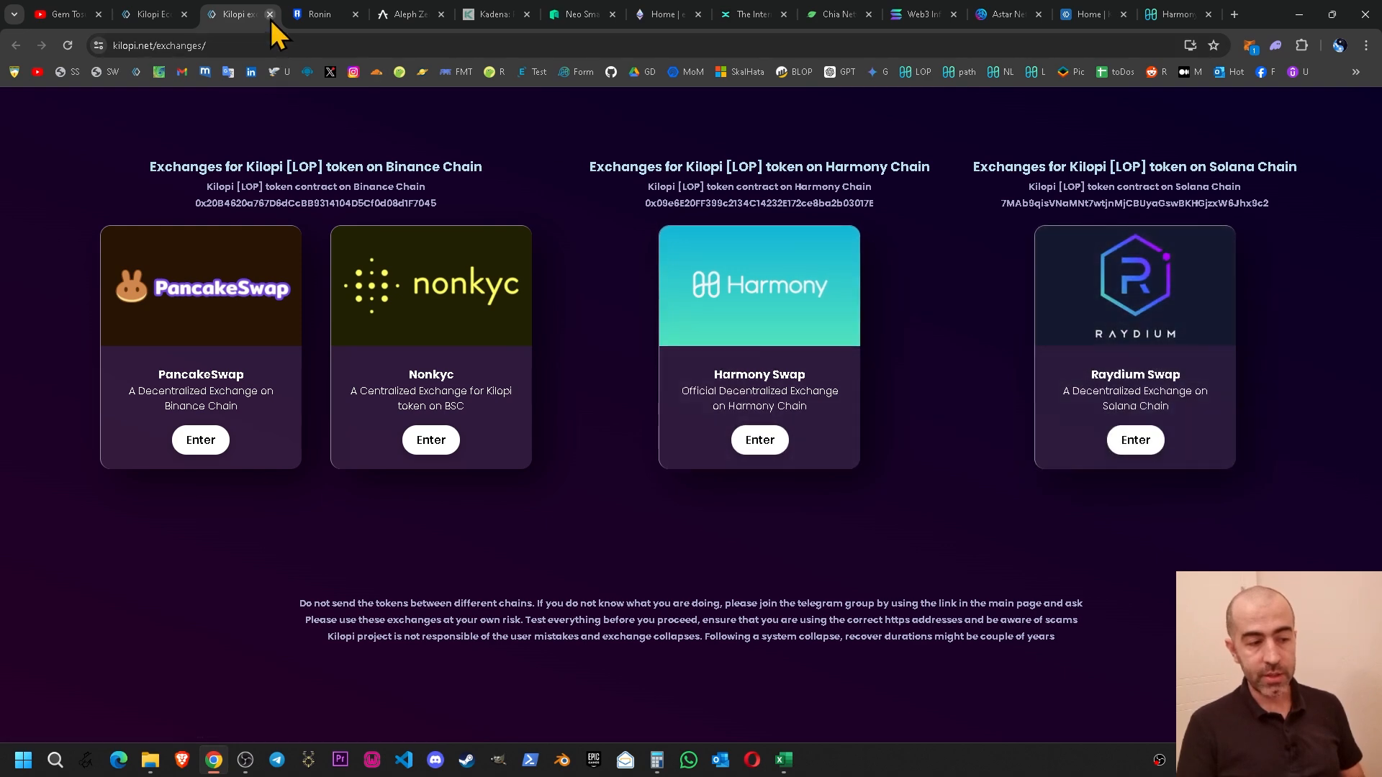
Step: Advance the topic sheet from Education Package to the Security topic
click(781, 759)
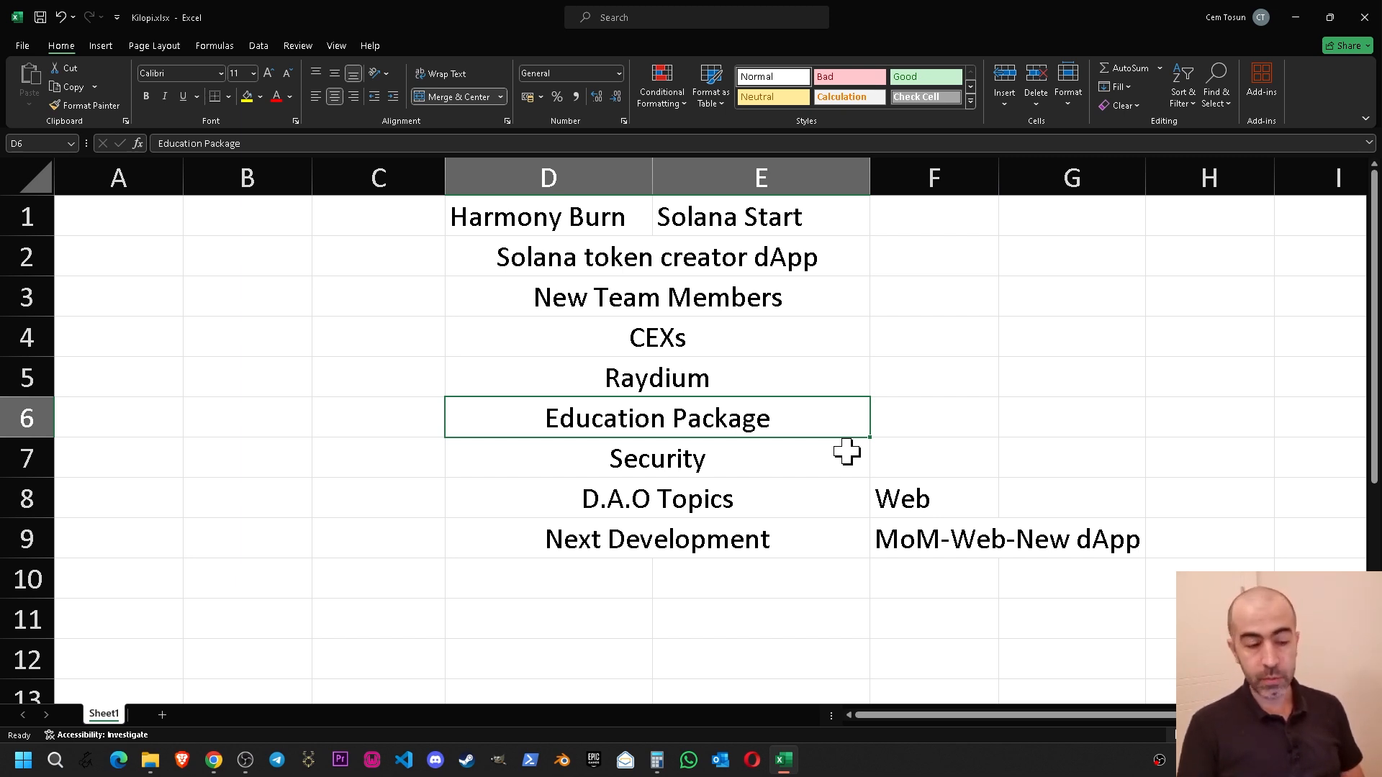
mouse_move(792, 420)
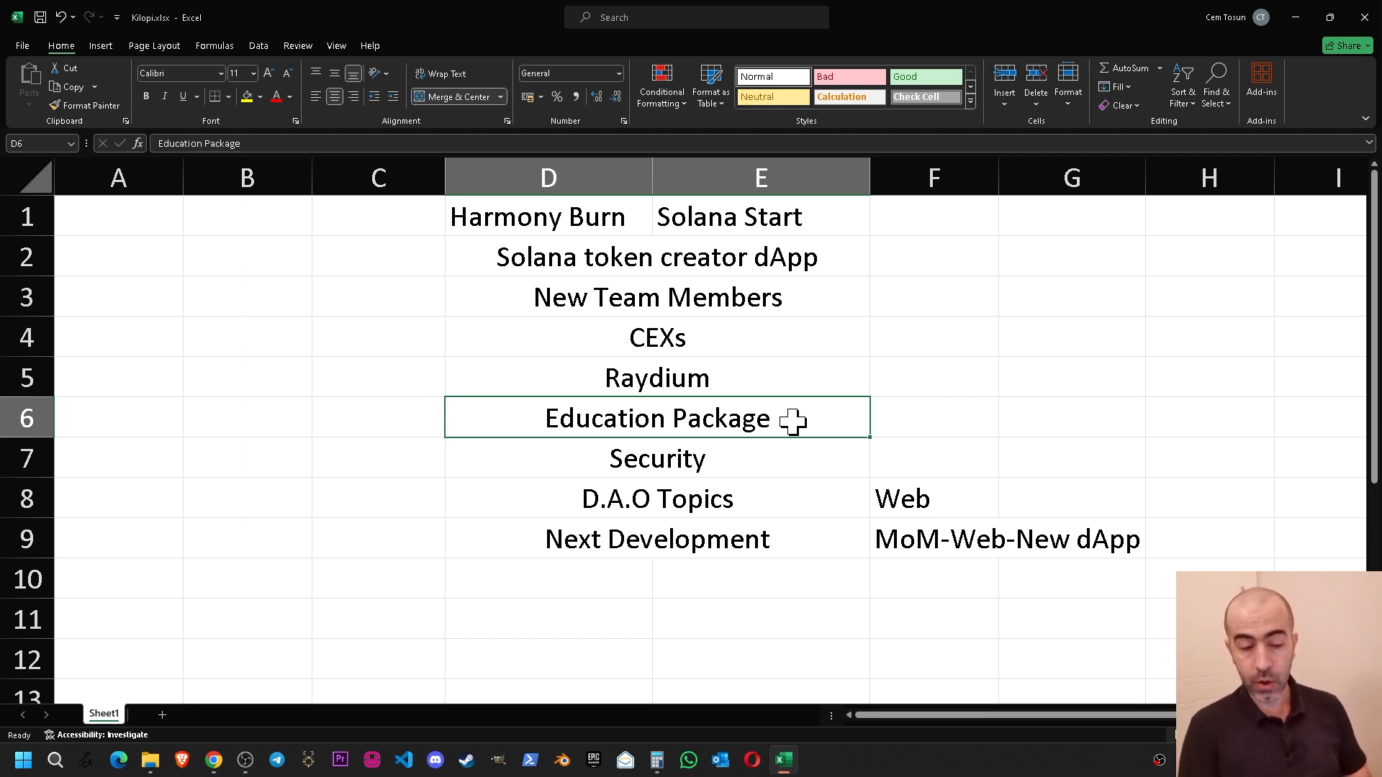
click(657, 458)
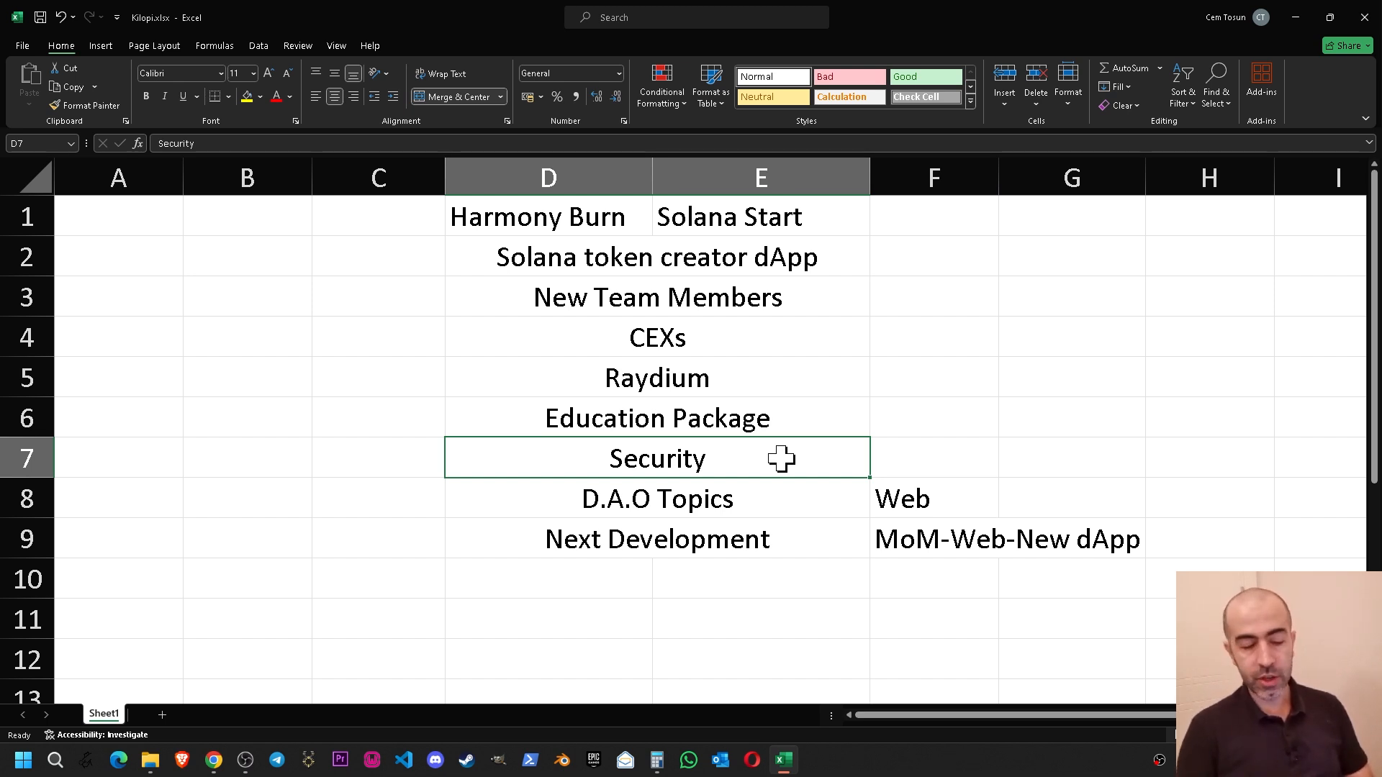
mouse_move(793, 462)
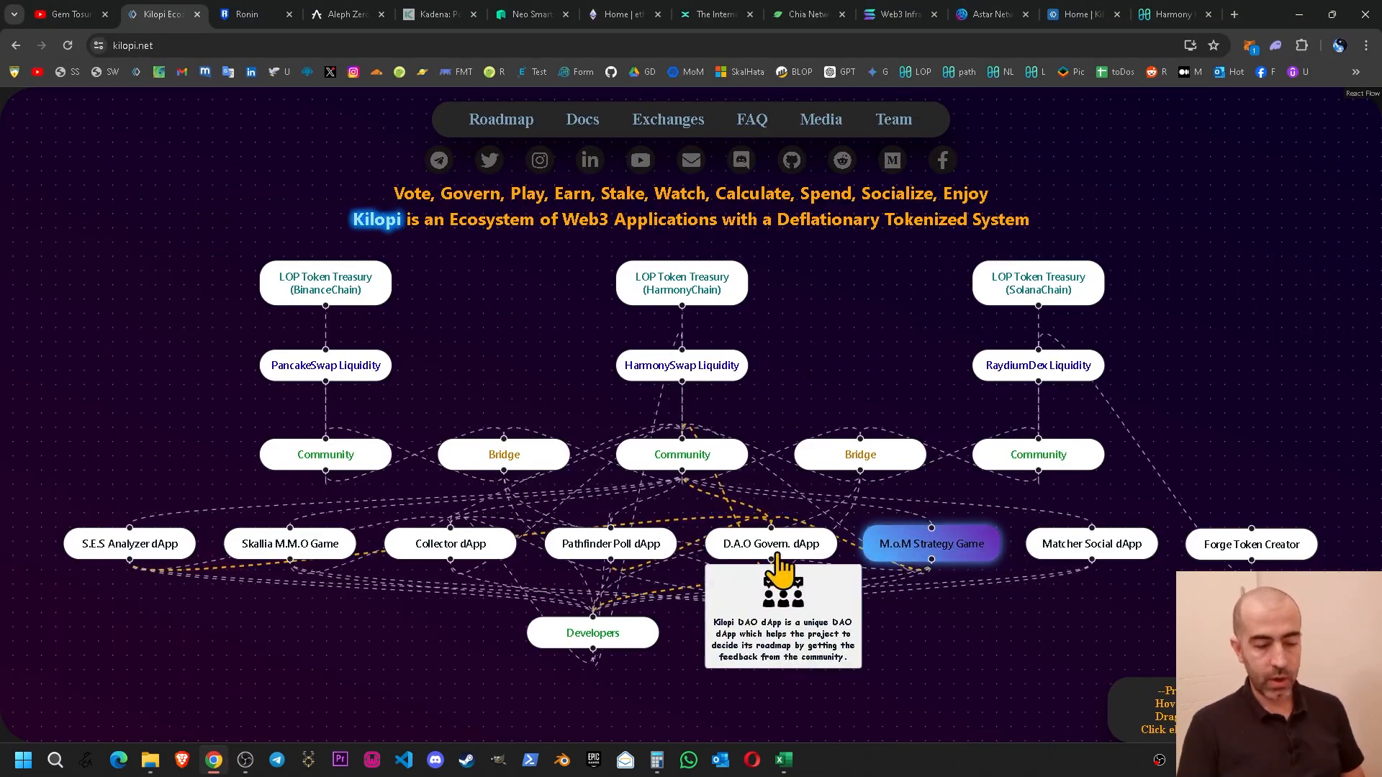
Step: Open the Kilopi D.A.O governance dApp and review its Web Site Appearance topic with community comments
click(769, 545)
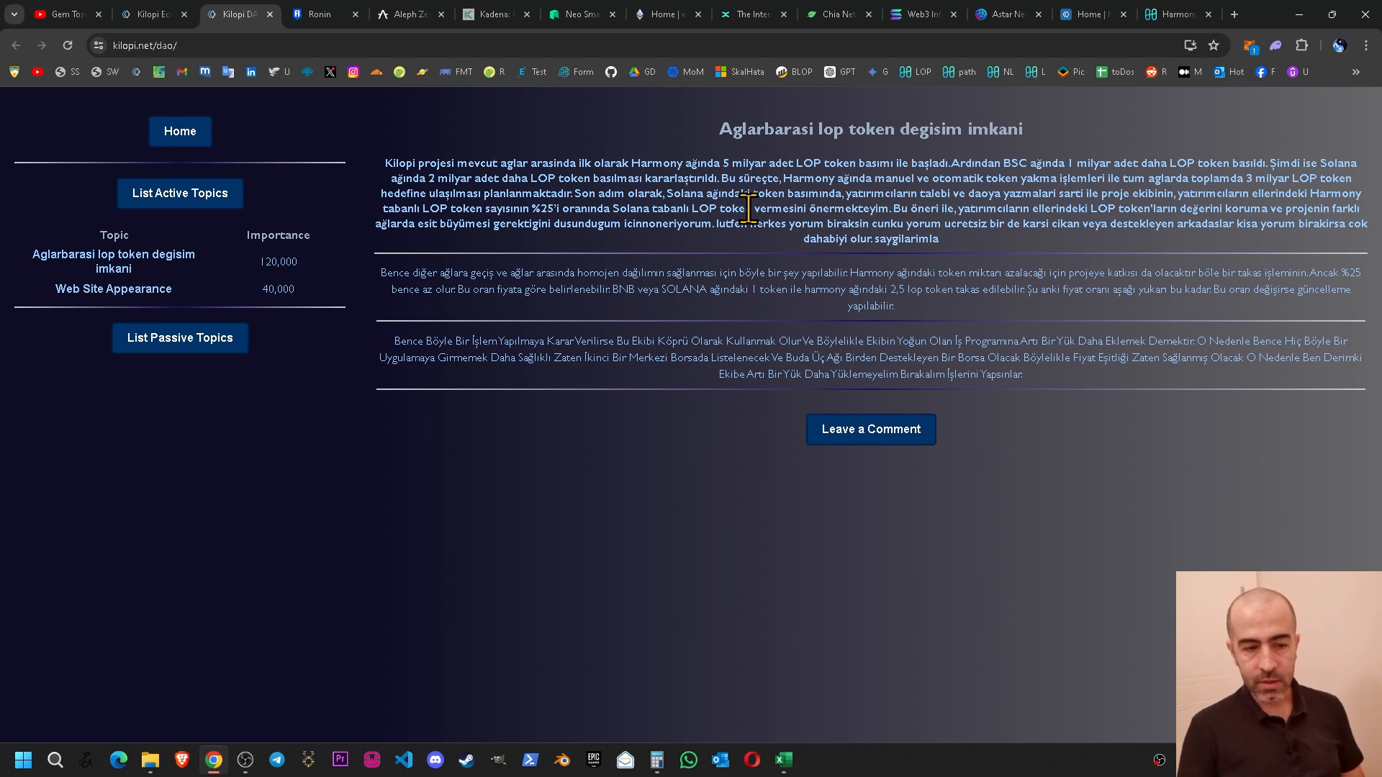
mouse_move(849, 357)
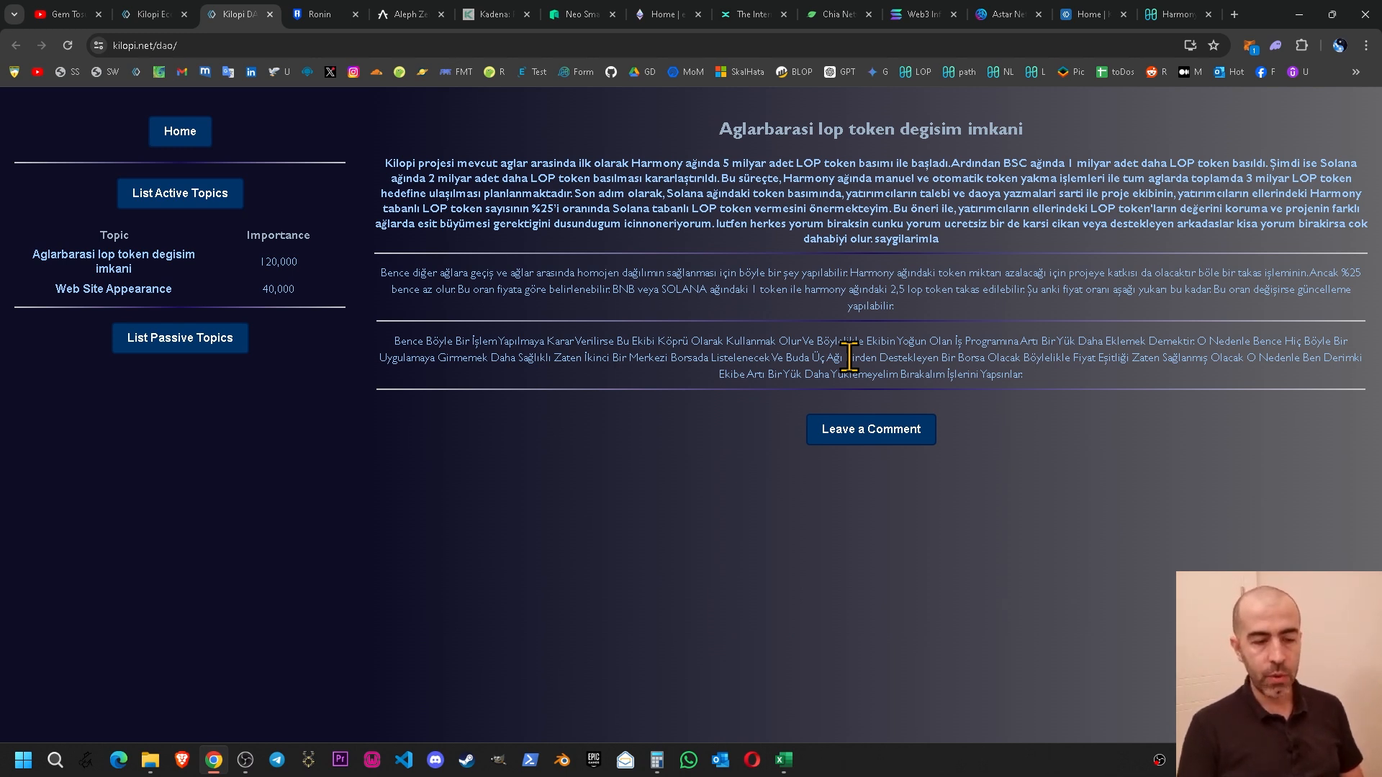
click(112, 289)
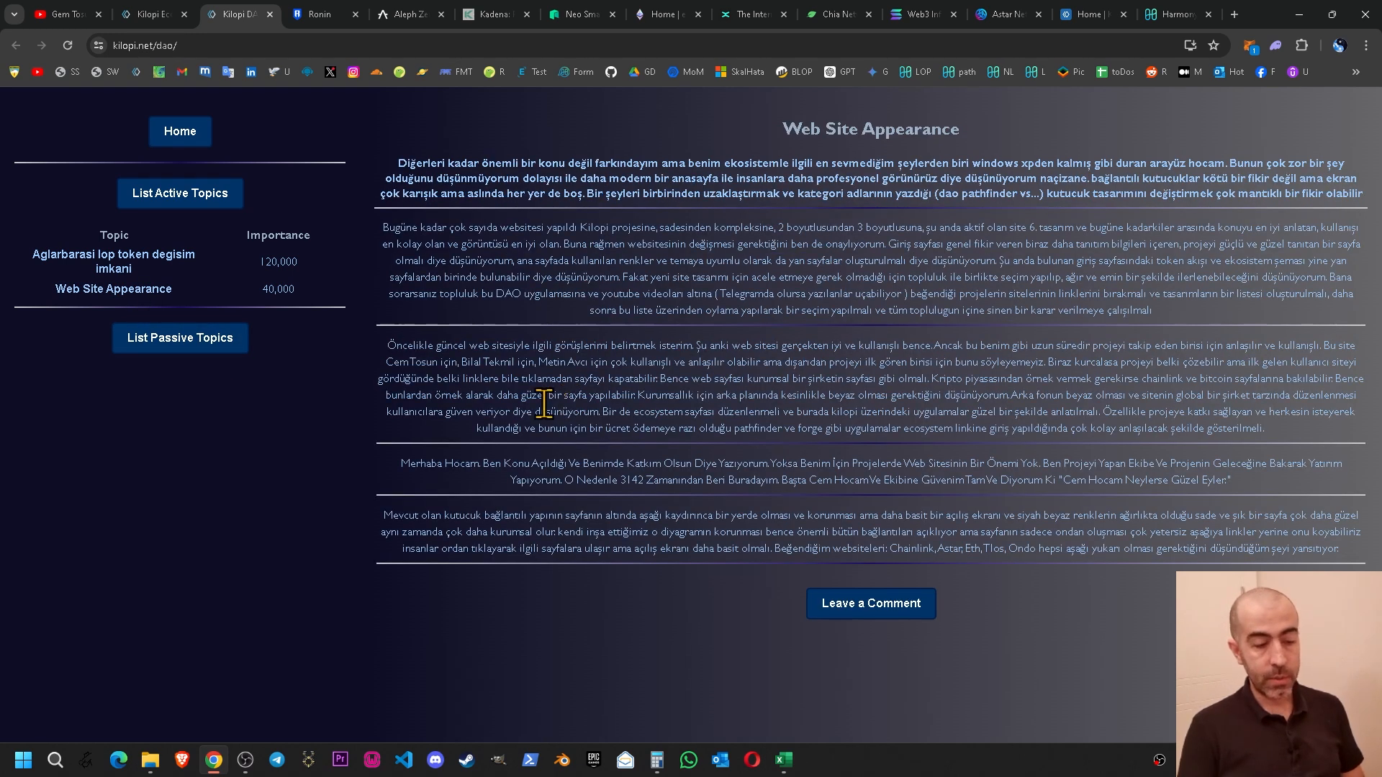
mouse_move(697, 282)
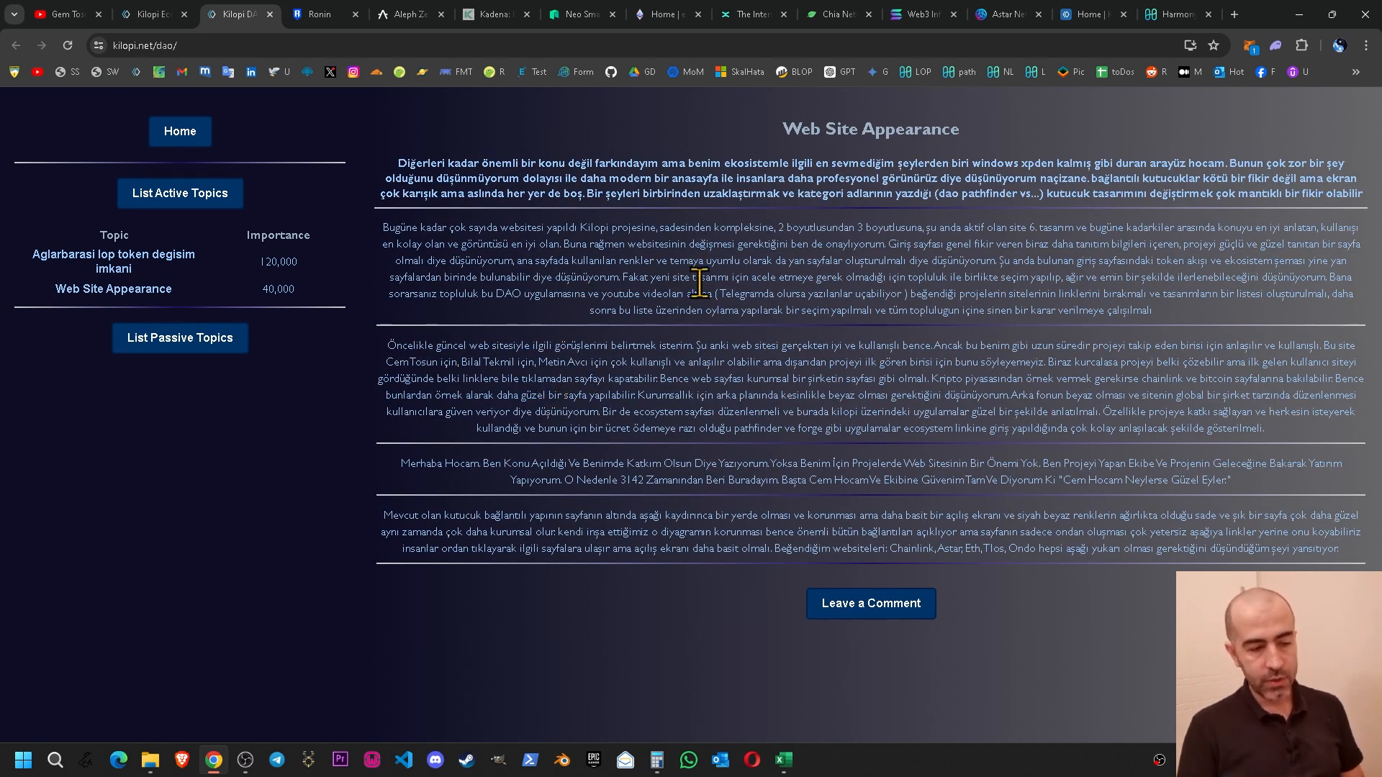
mouse_move(783, 462)
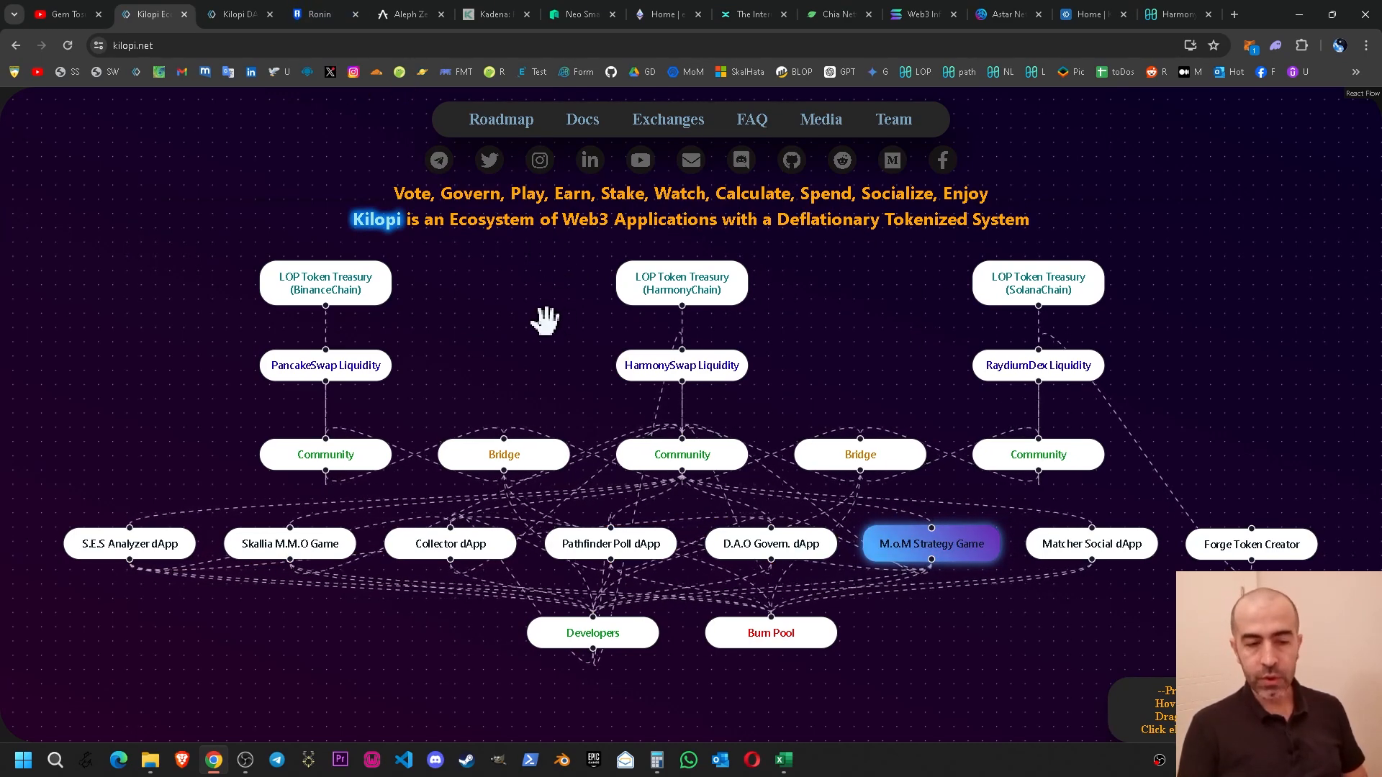
mouse_move(316, 14)
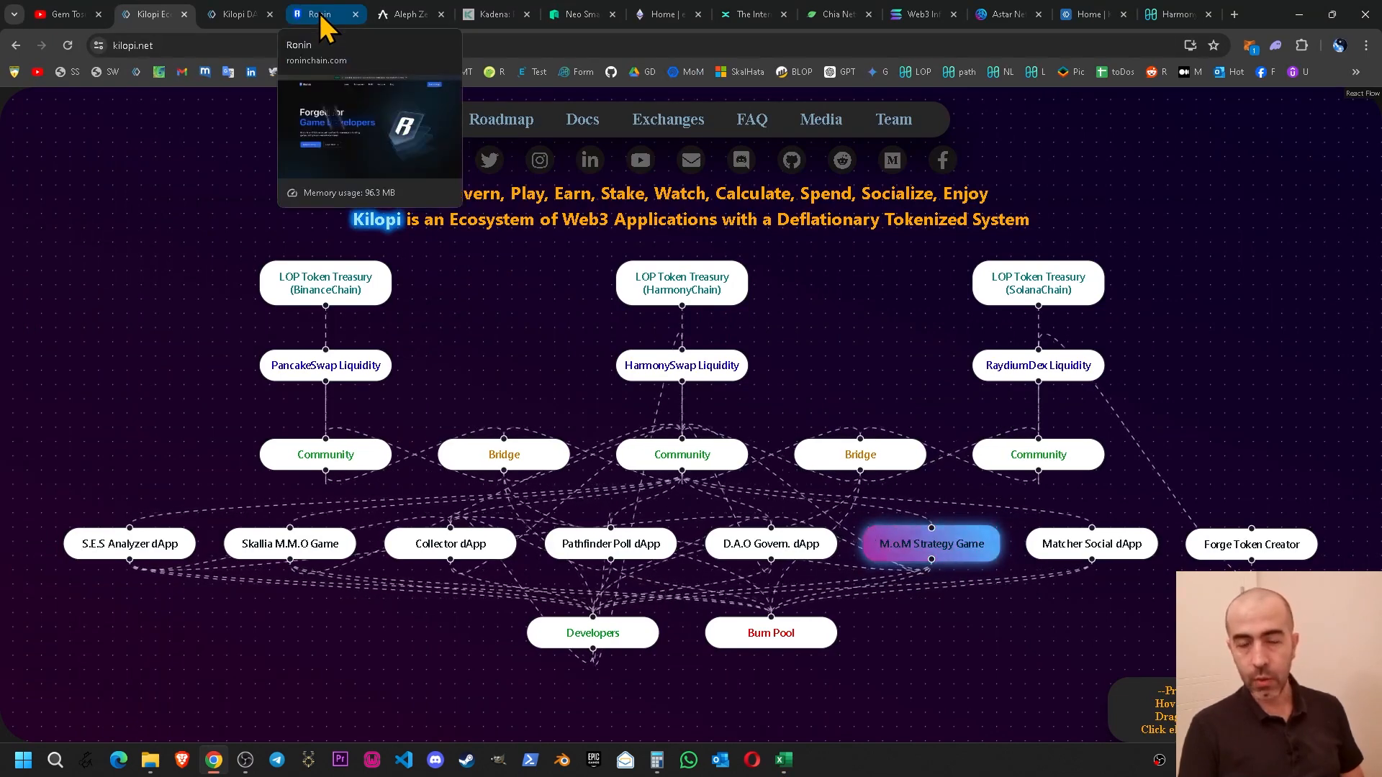
click(665, 15)
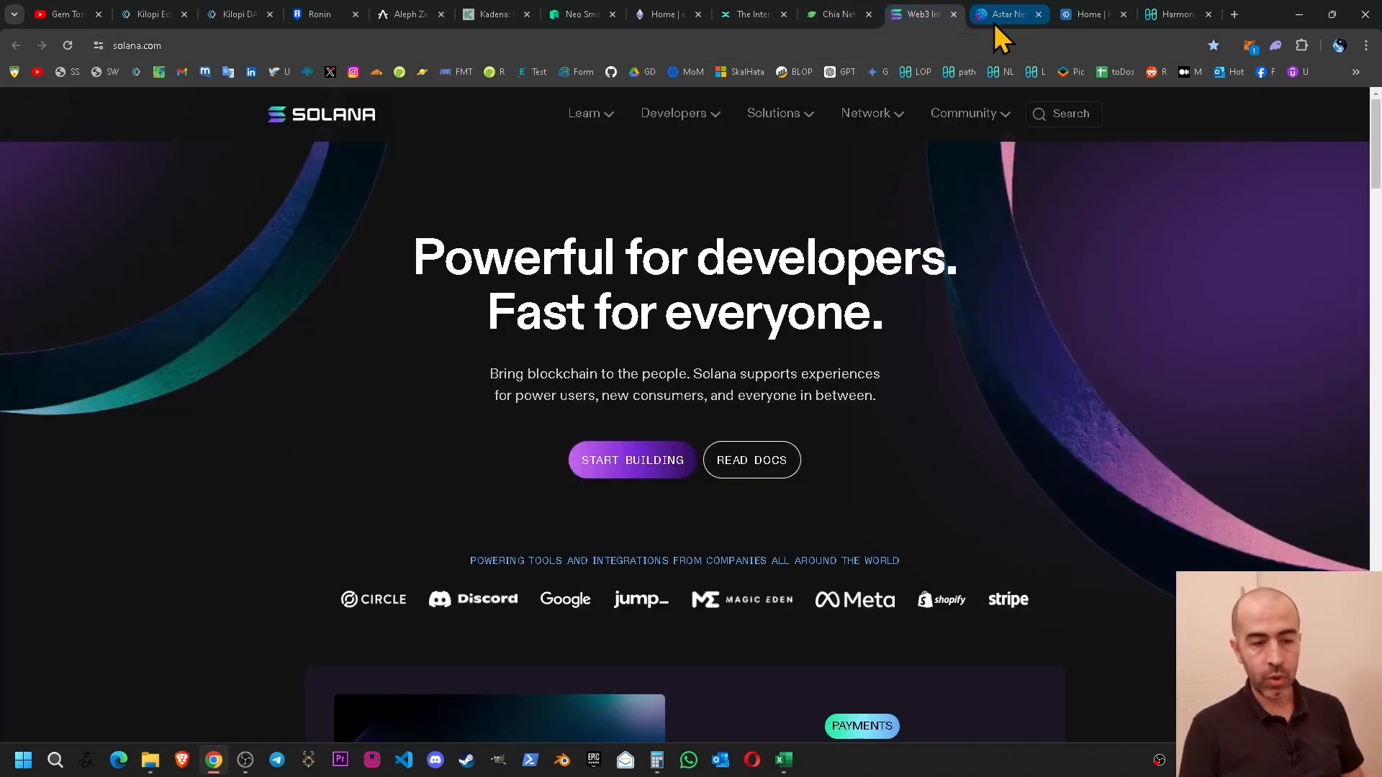
click(317, 14)
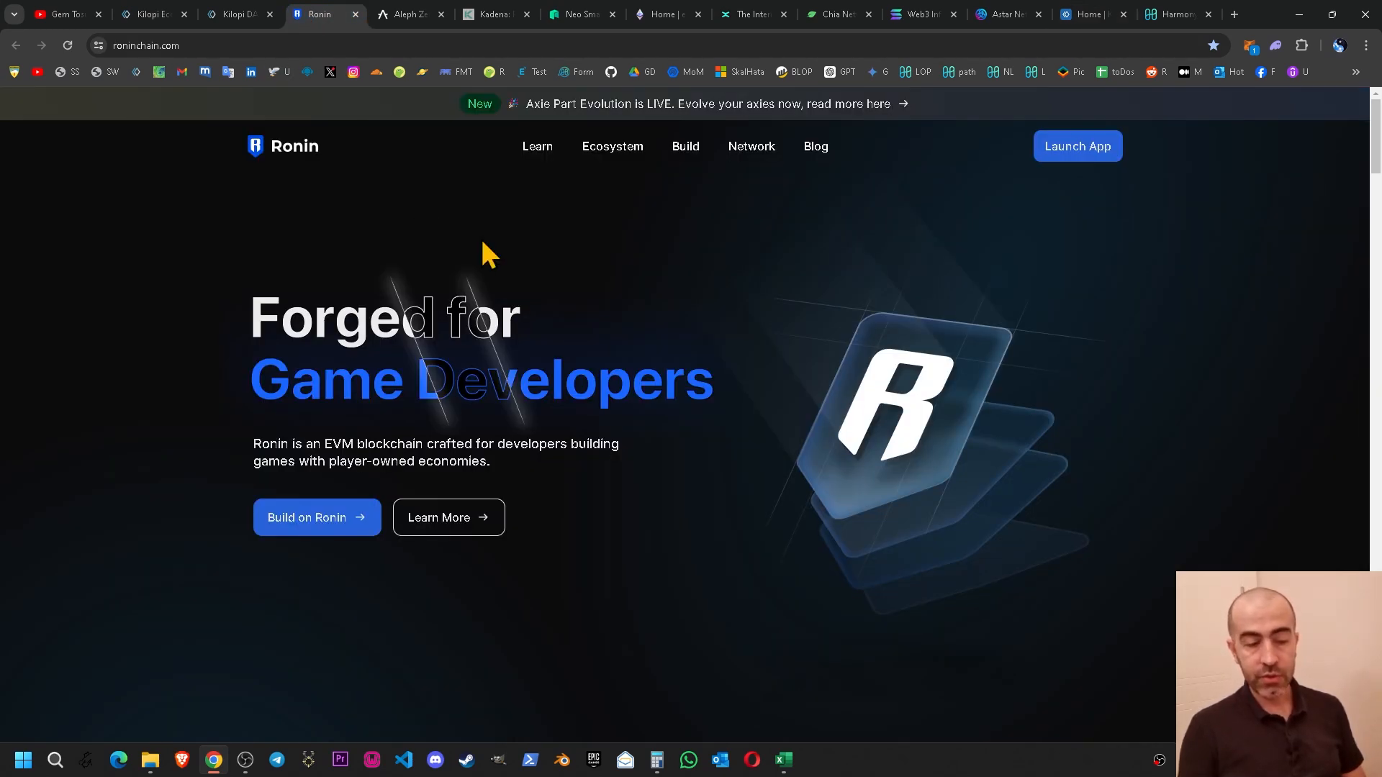
click(149, 15)
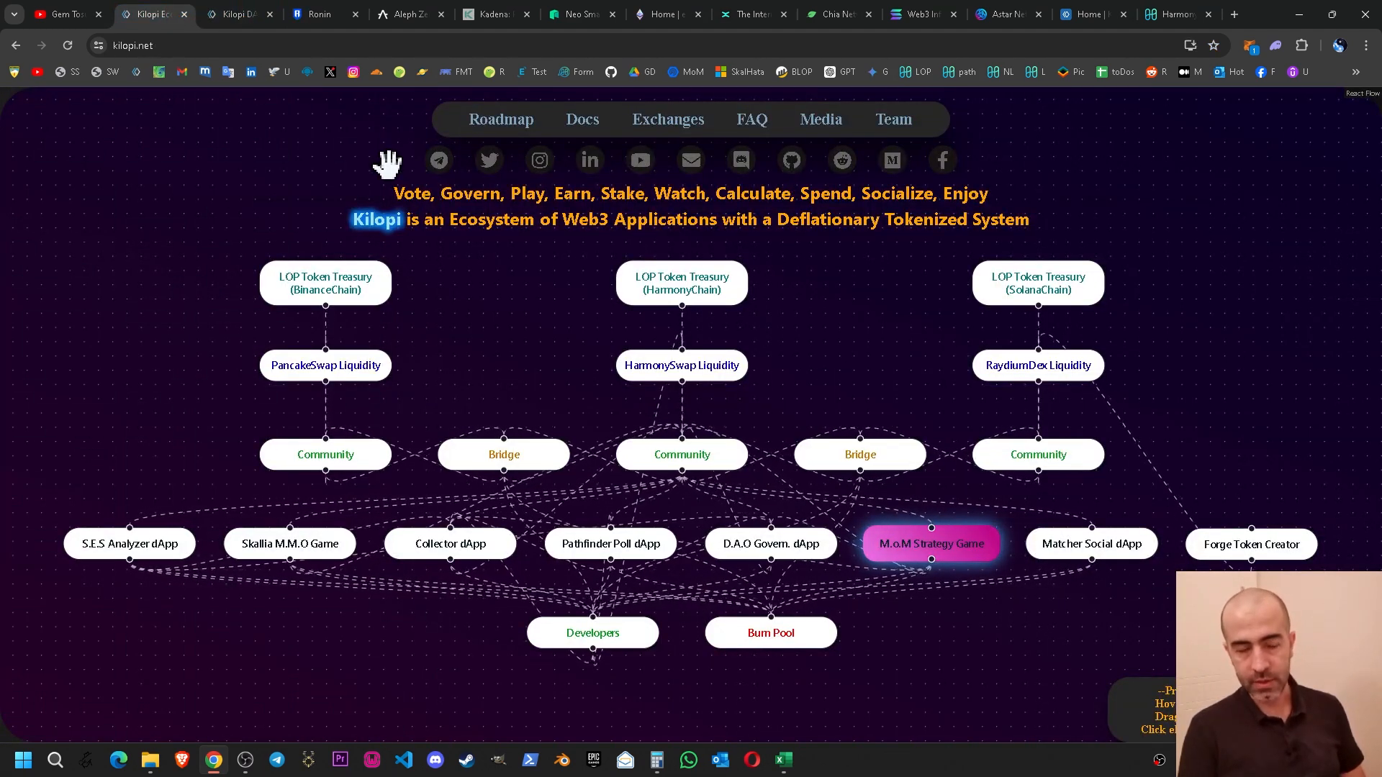
click(316, 14)
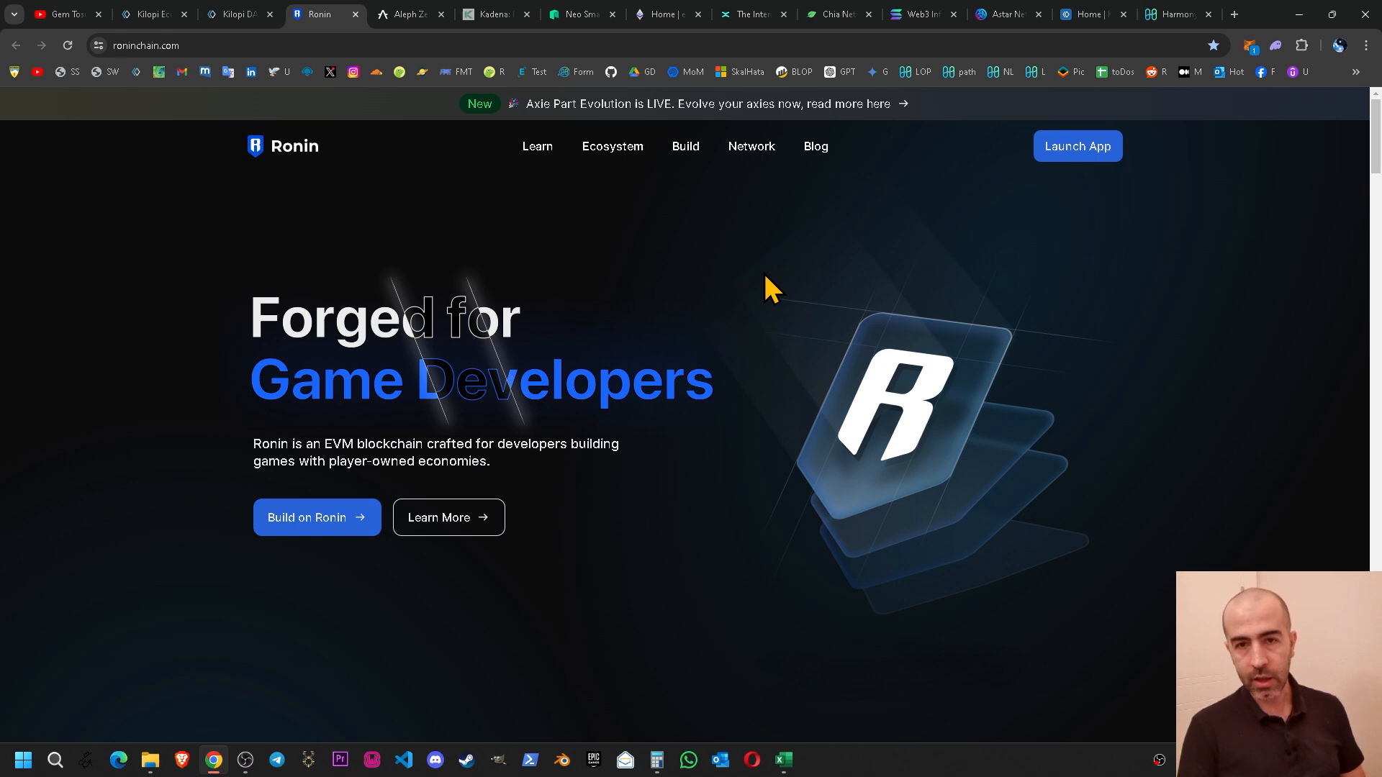
mouse_move(715, 255)
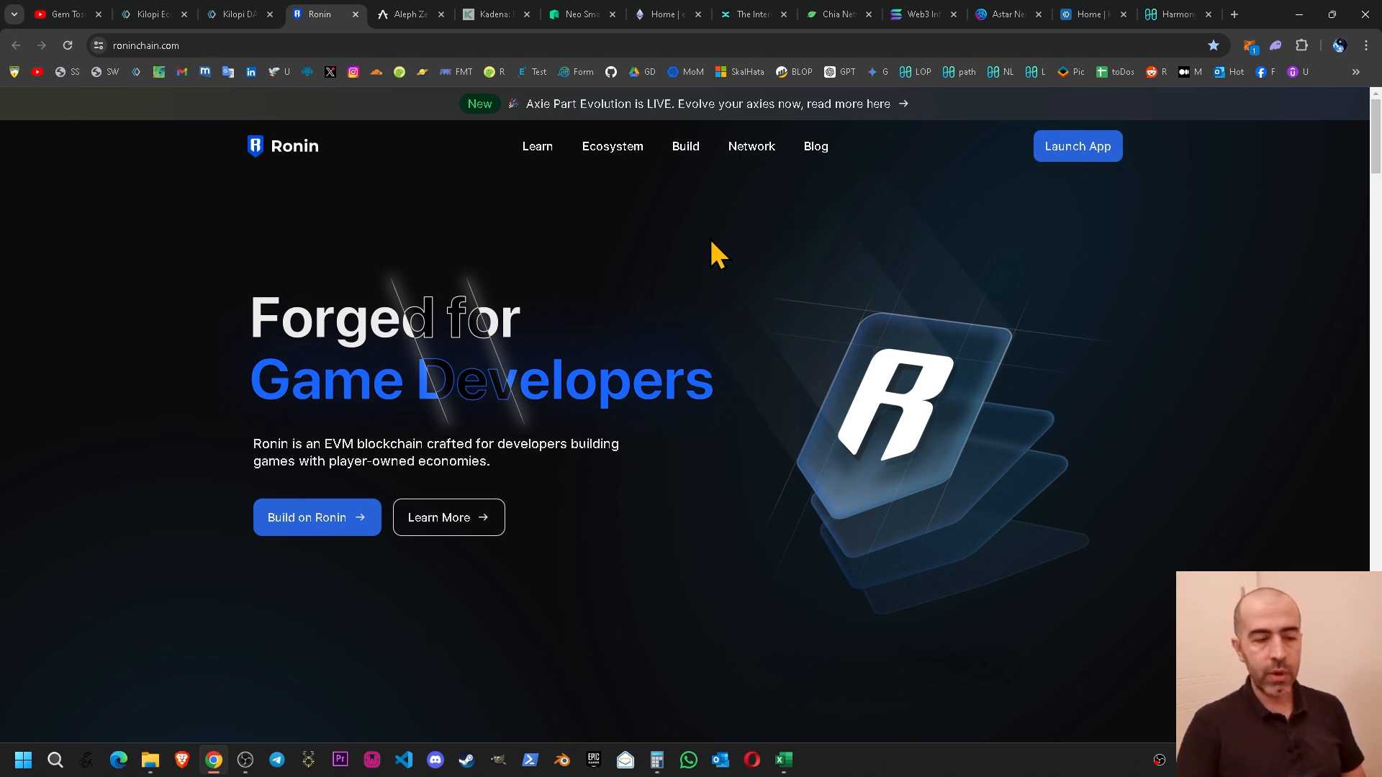
click(154, 15)
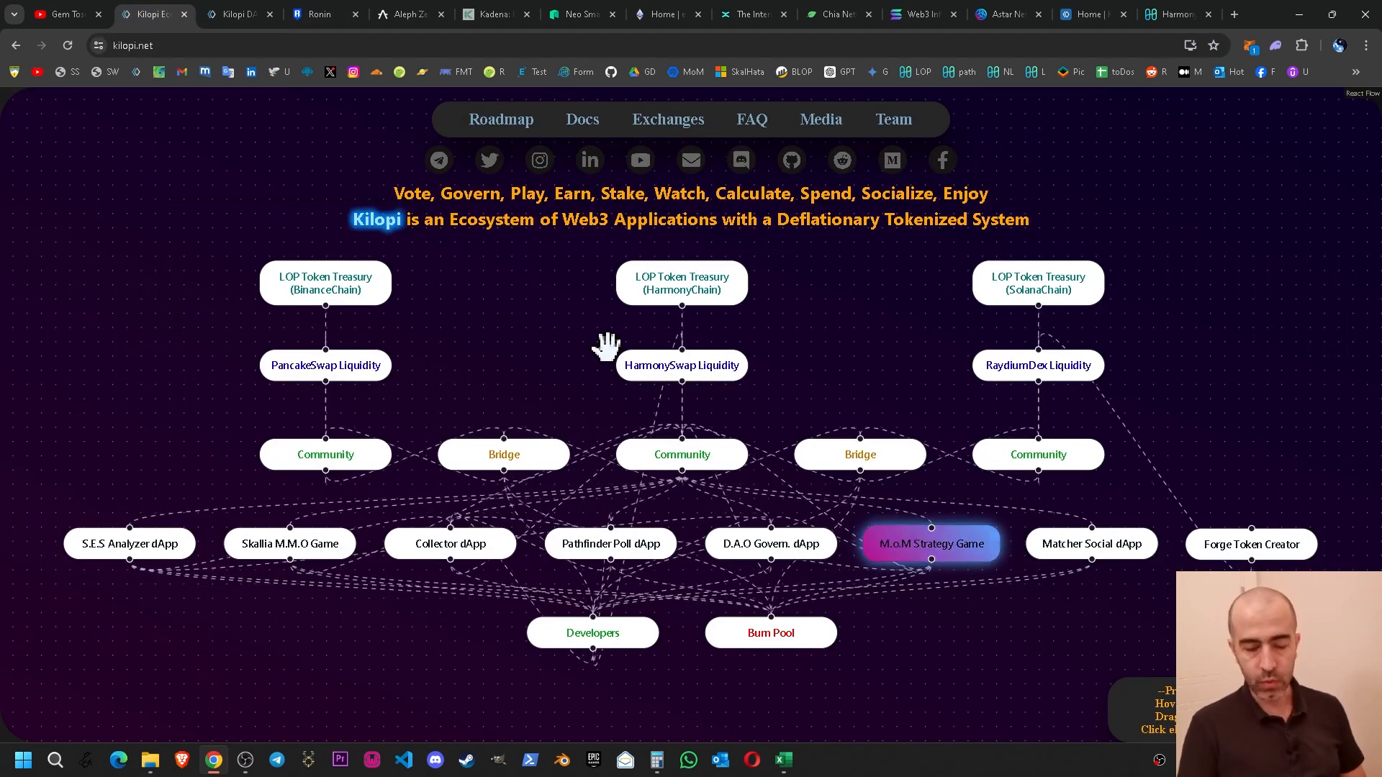
Step: Move to the Next Development topic and bring up the Forge Solana token creation tool page
click(782, 760)
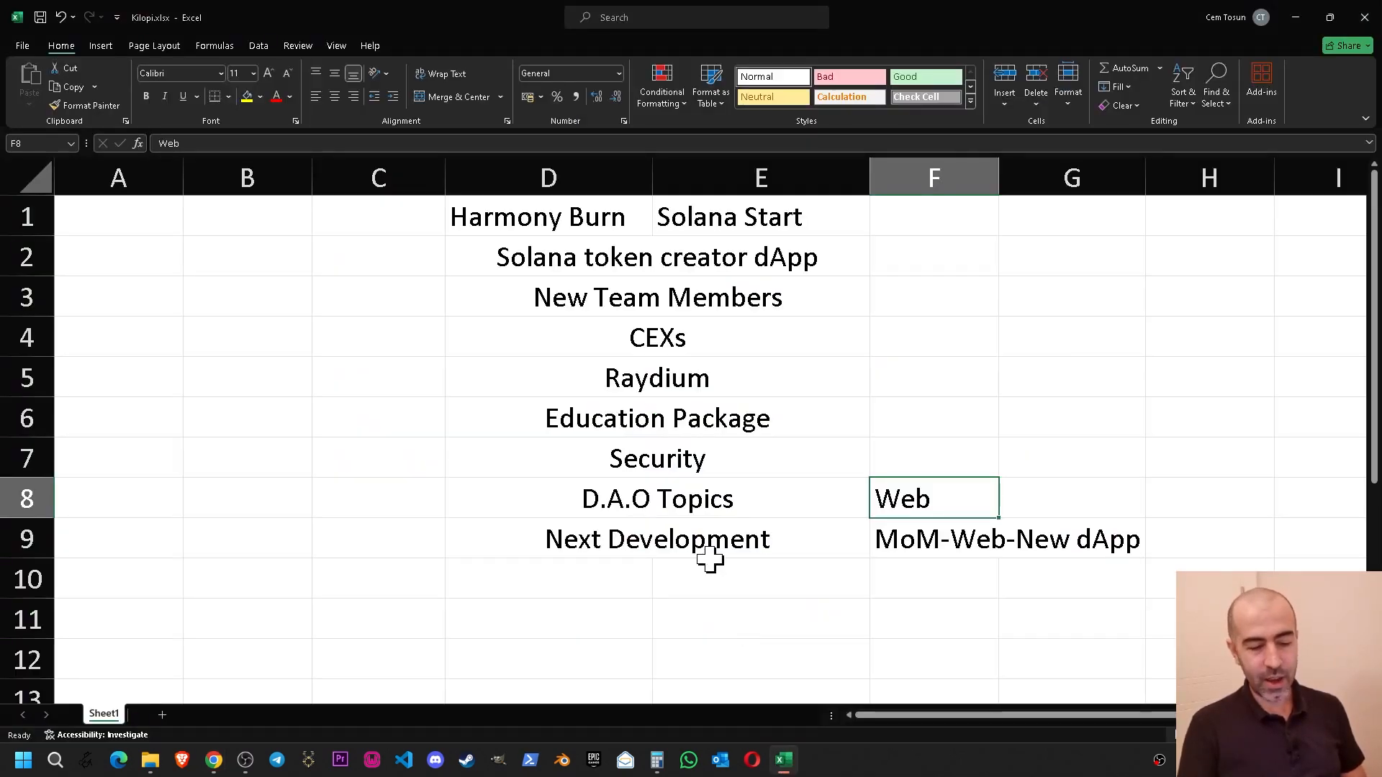
click(656, 538)
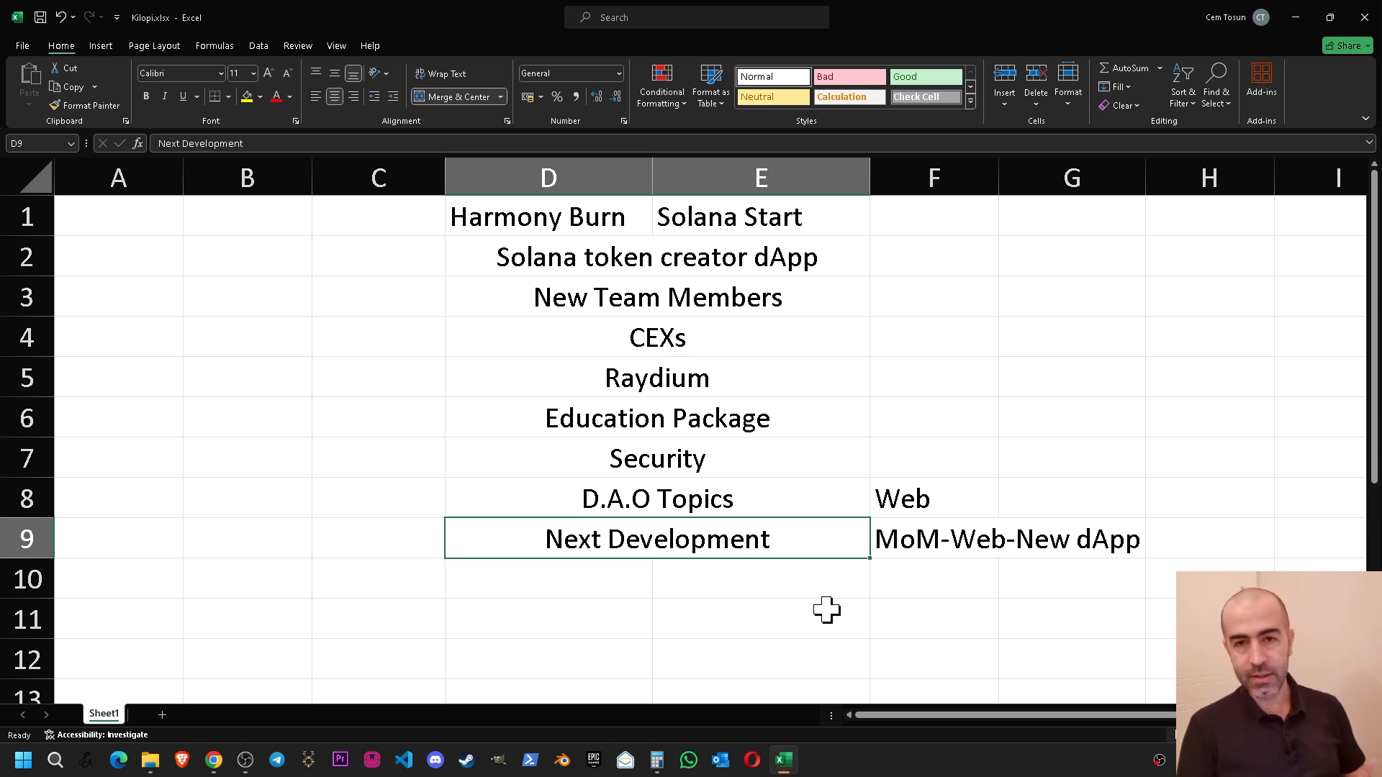
mouse_move(843, 599)
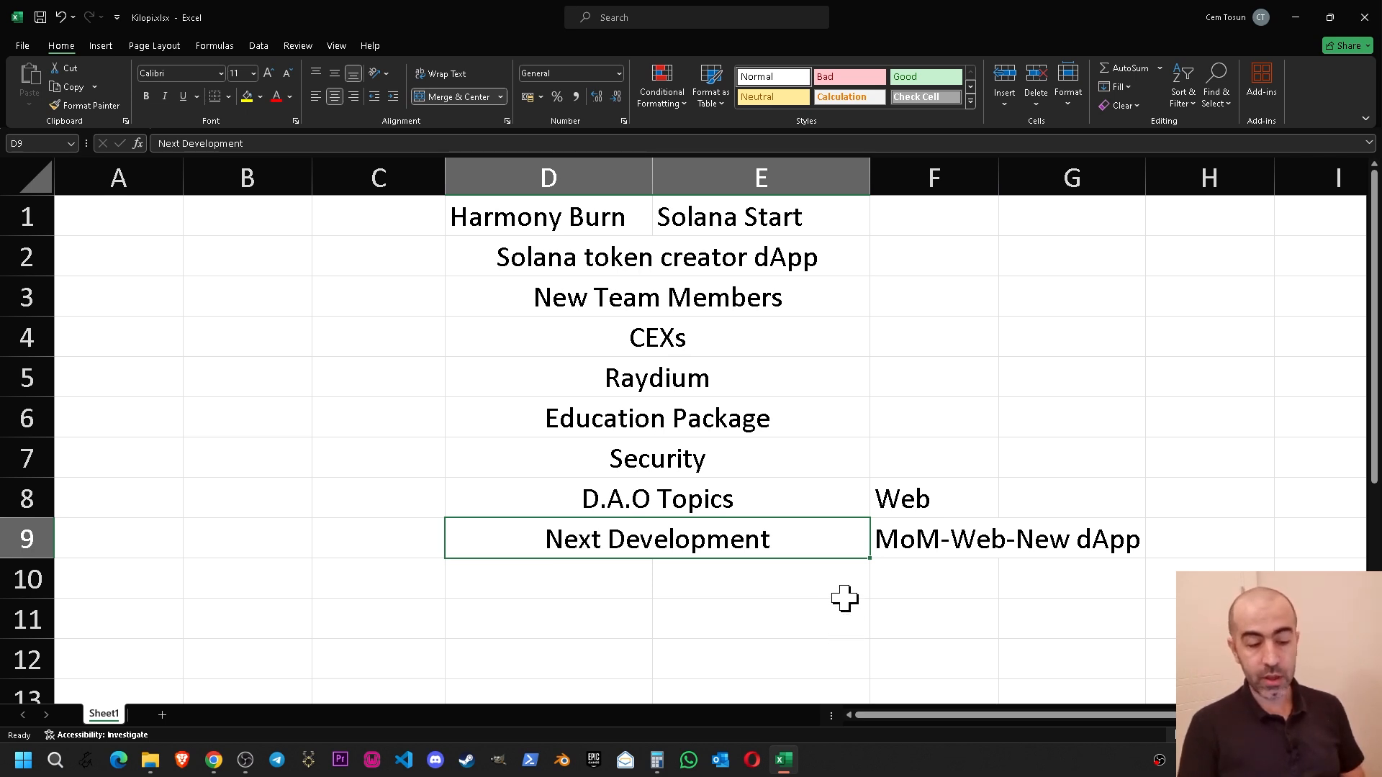
mouse_move(791, 574)
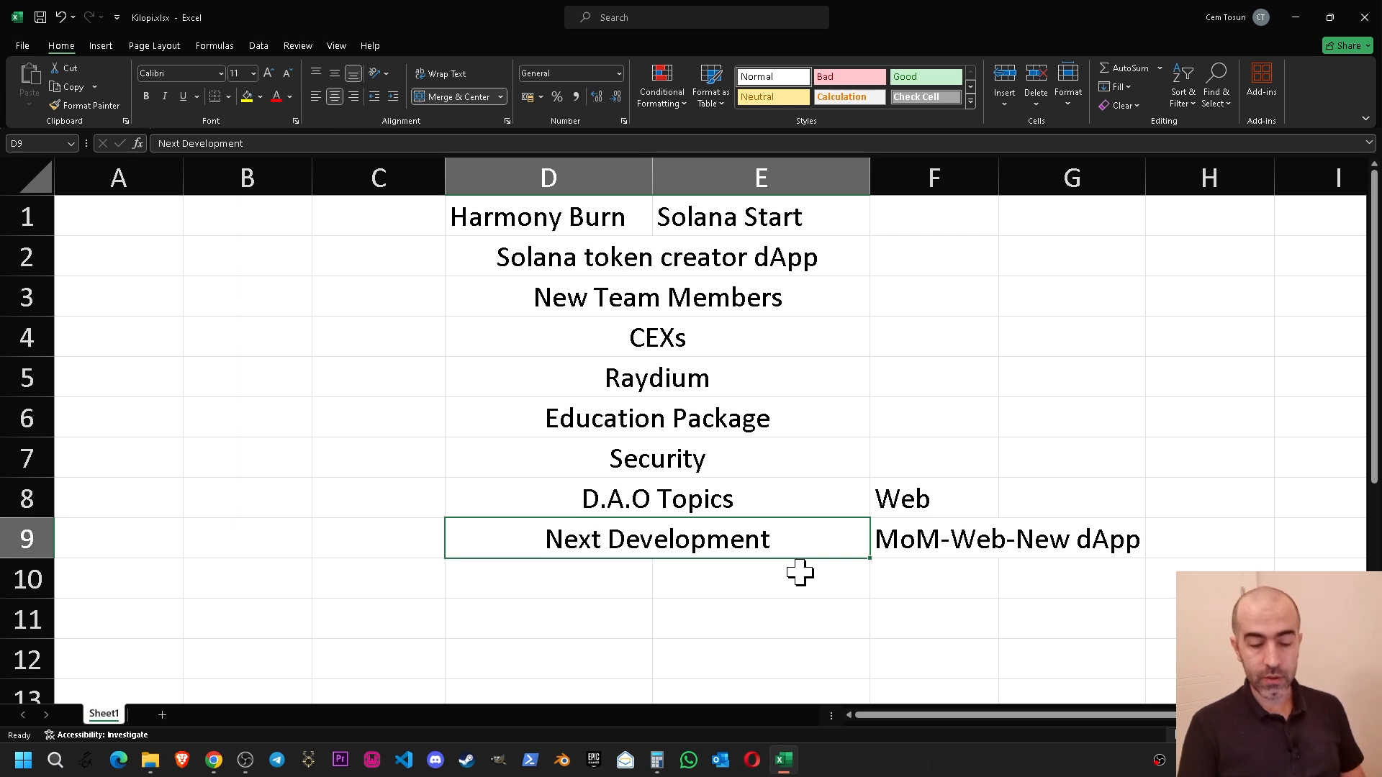
click(1007, 539)
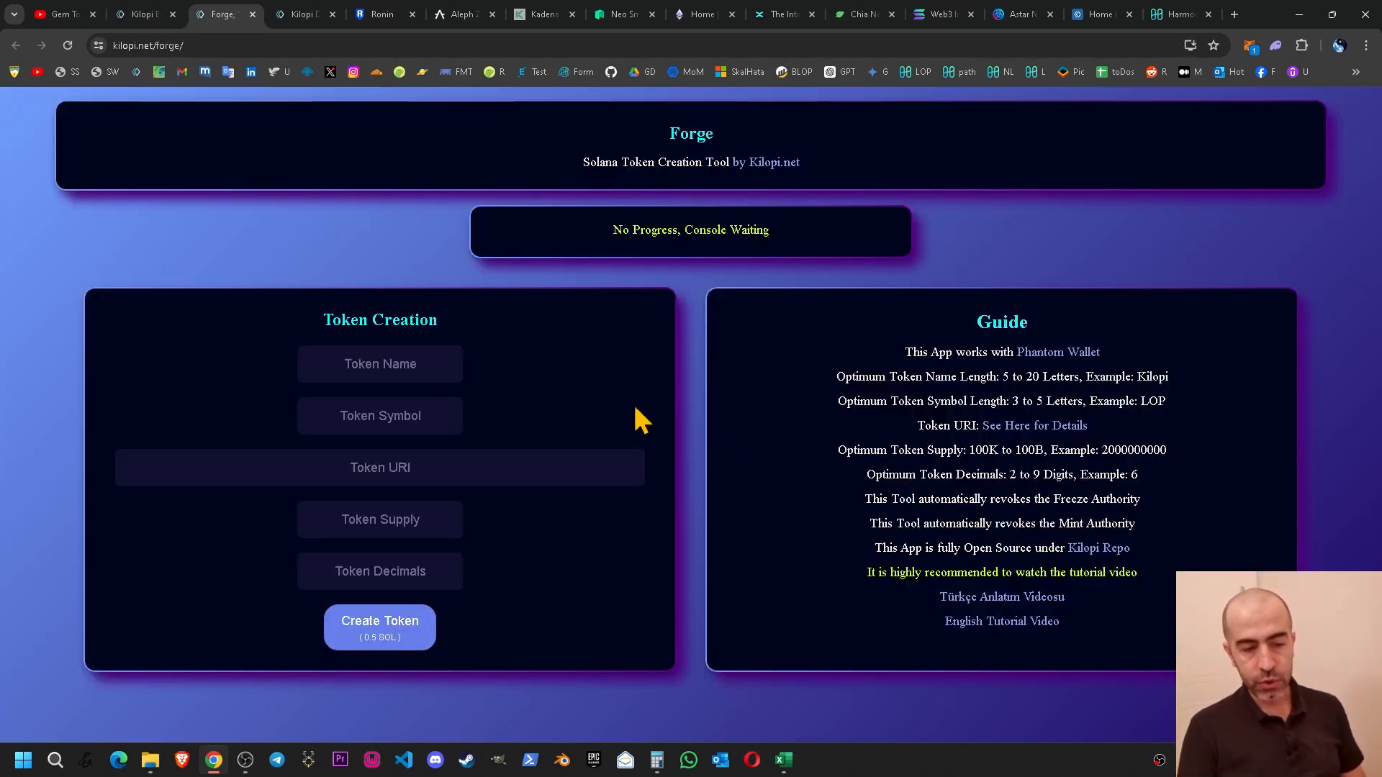
Step: Return to the topic sheet at the MoM-Web-New dApp note beside Next Development
click(782, 758)
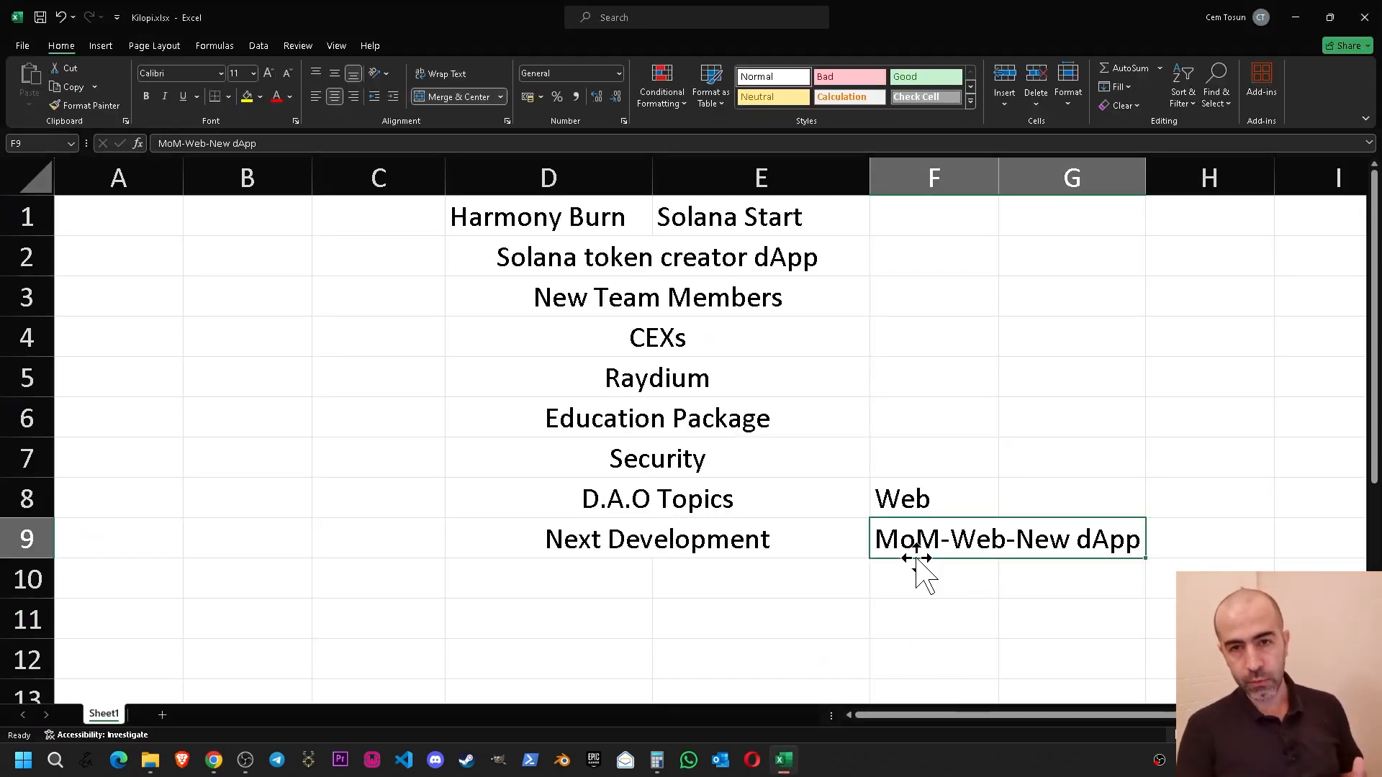
mouse_move(274, 749)
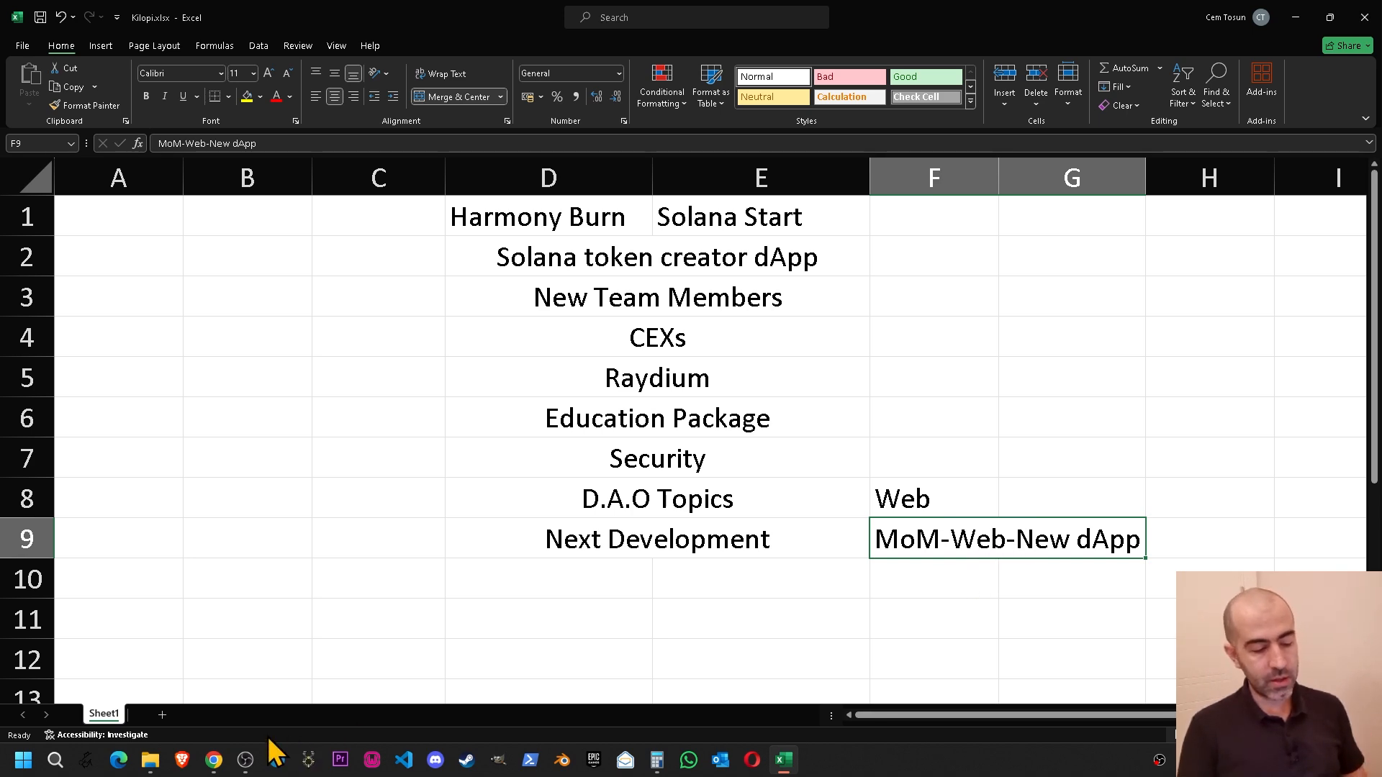